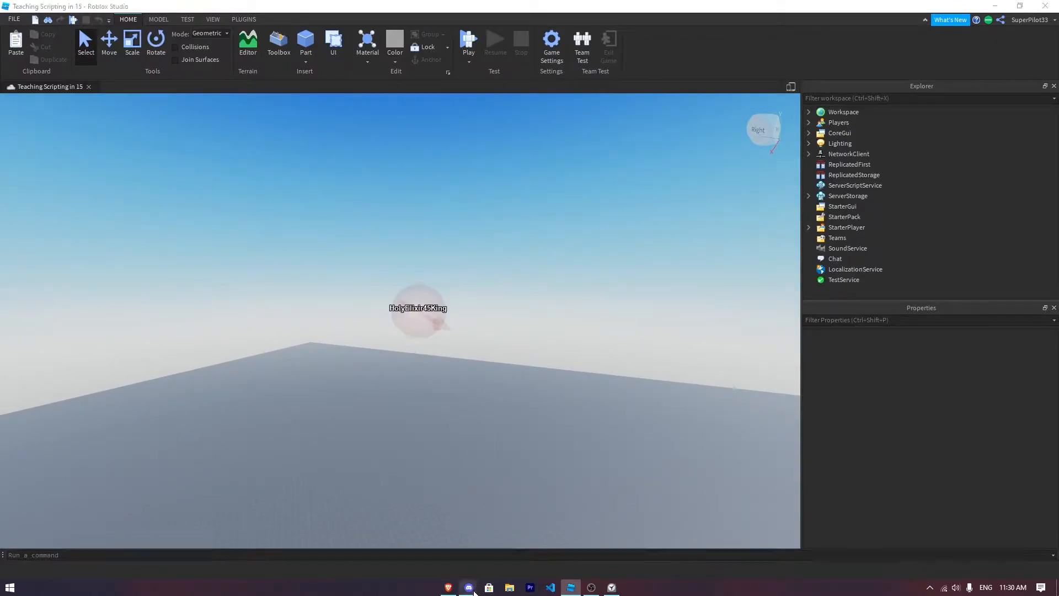
# Step: Insert a Script object under ServerScriptService from the Insert Object list
pyautogui.click(467, 587)
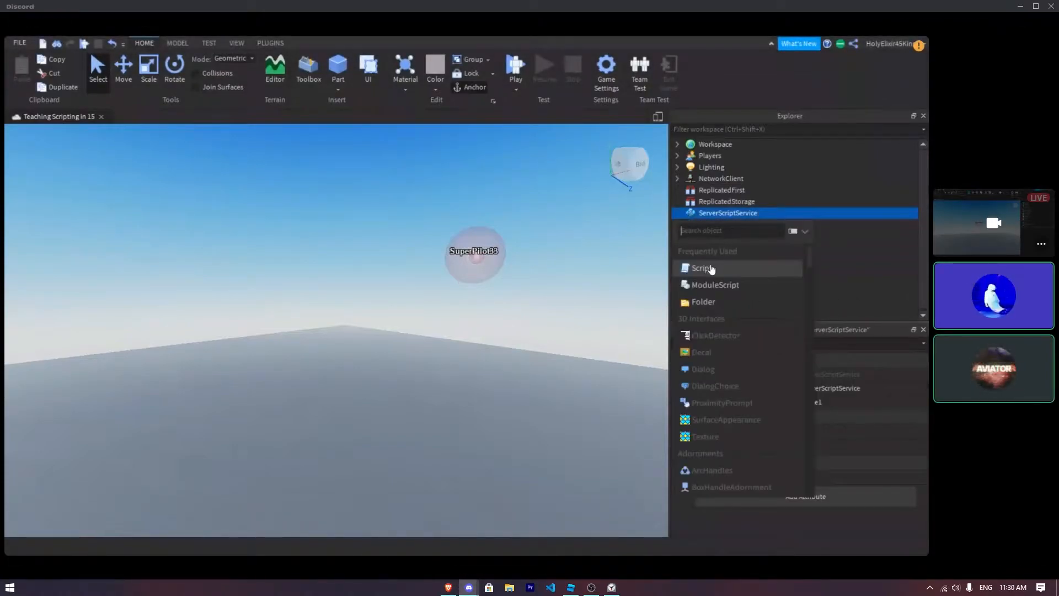
pyautogui.click(702, 268)
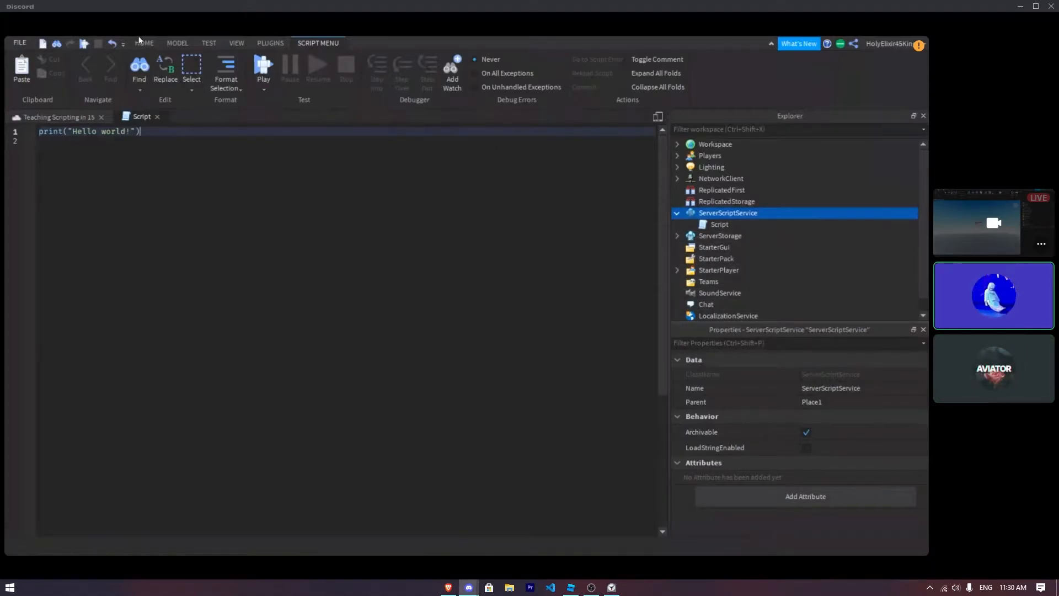
# Step: Show the Output window, clear its old messages, and show the script drafts panel
pyautogui.click(236, 42)
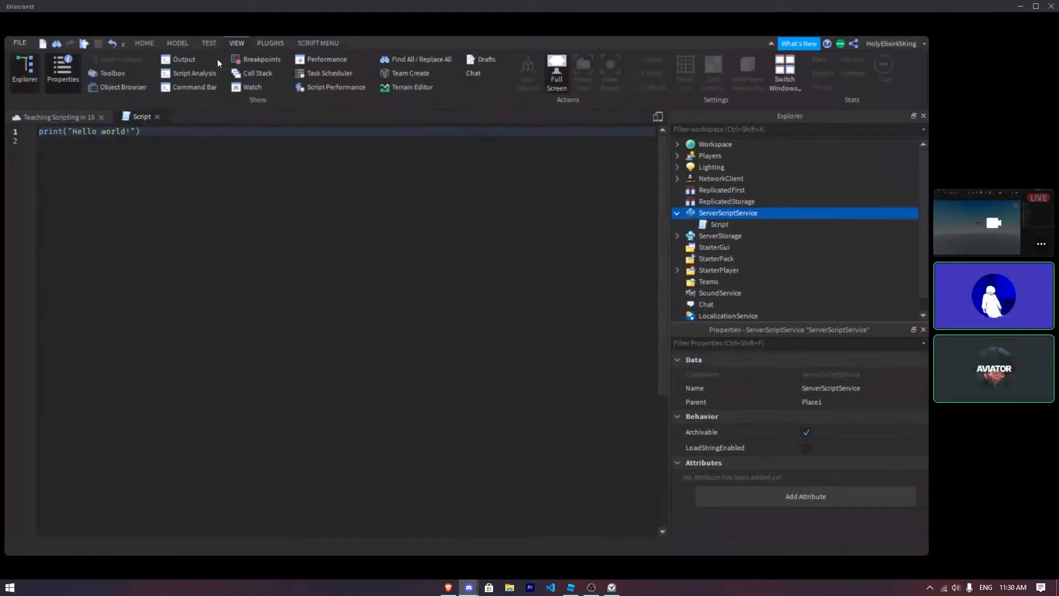
pyautogui.click(184, 59)
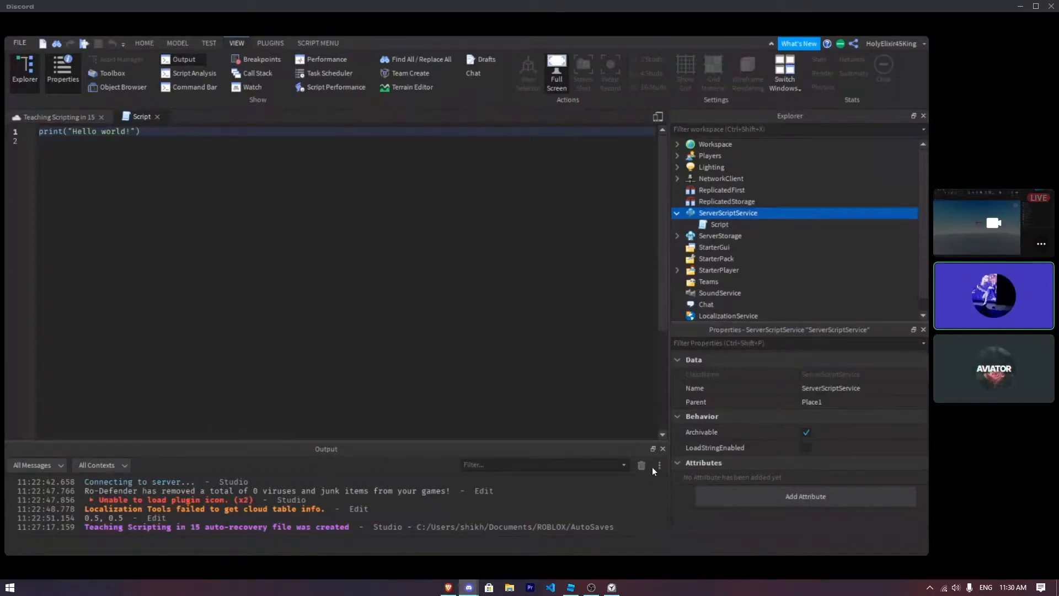
pyautogui.click(640, 464)
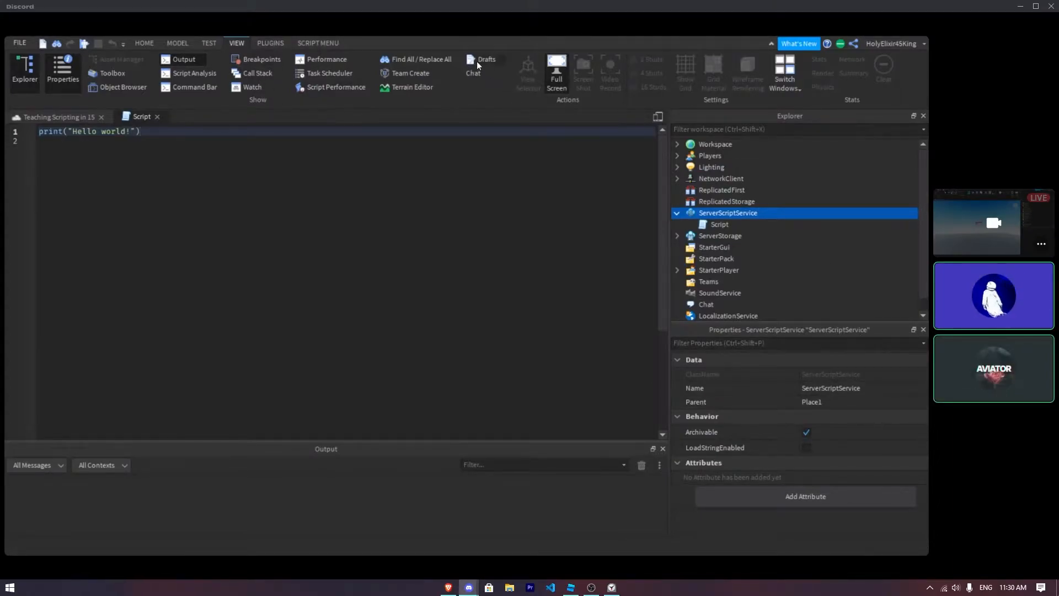
pyautogui.click(19, 43)
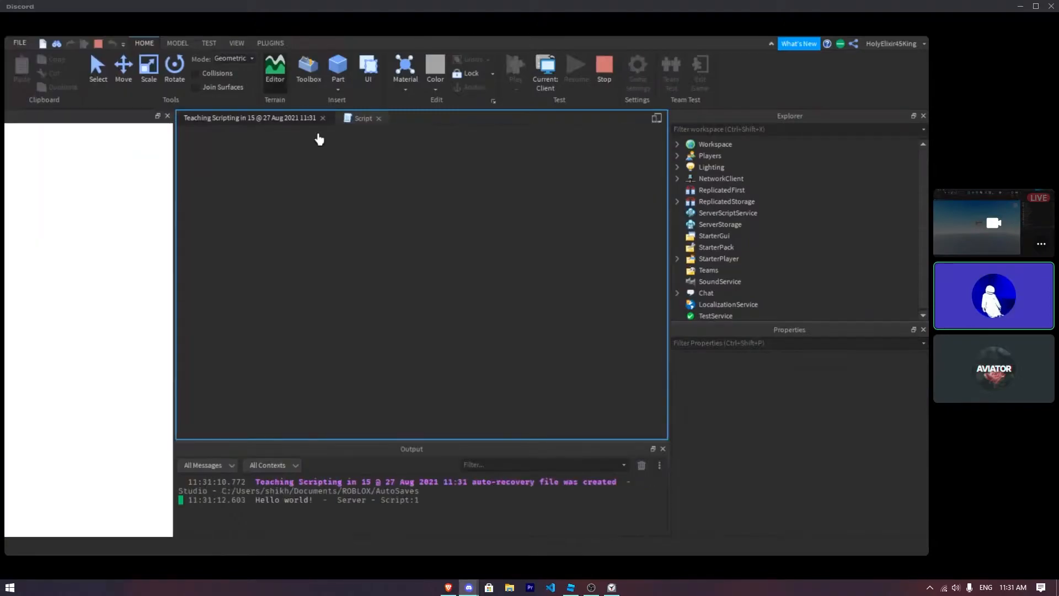
# Step: Focus the running game view during the Hello world! test run
pyautogui.click(308, 68)
pyautogui.write('print("Y')
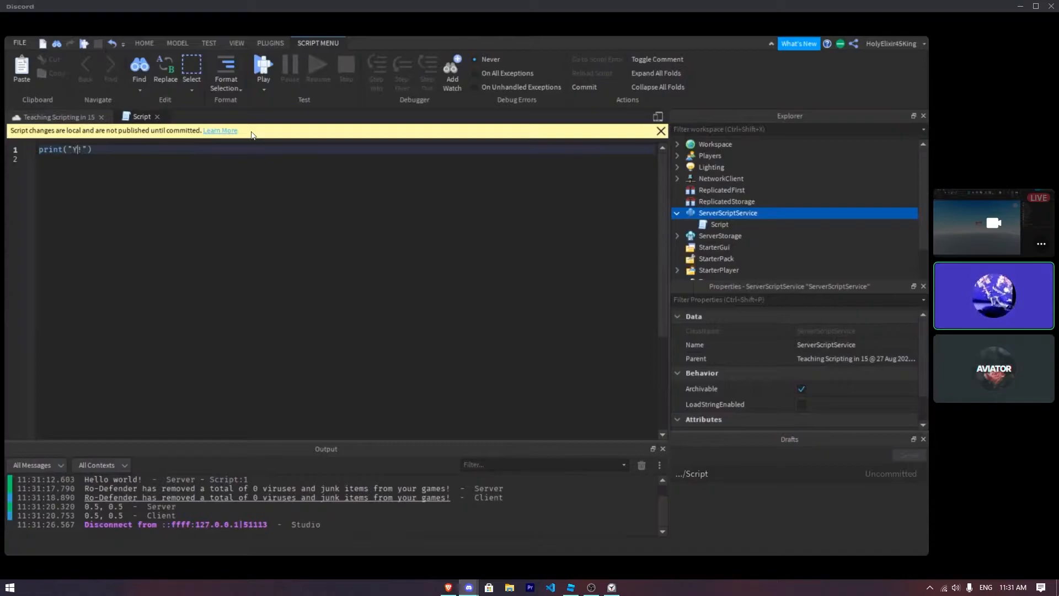
# Step: Change the print text to "Yooo!" and run only the server scripts
pyautogui.write('ooo!')
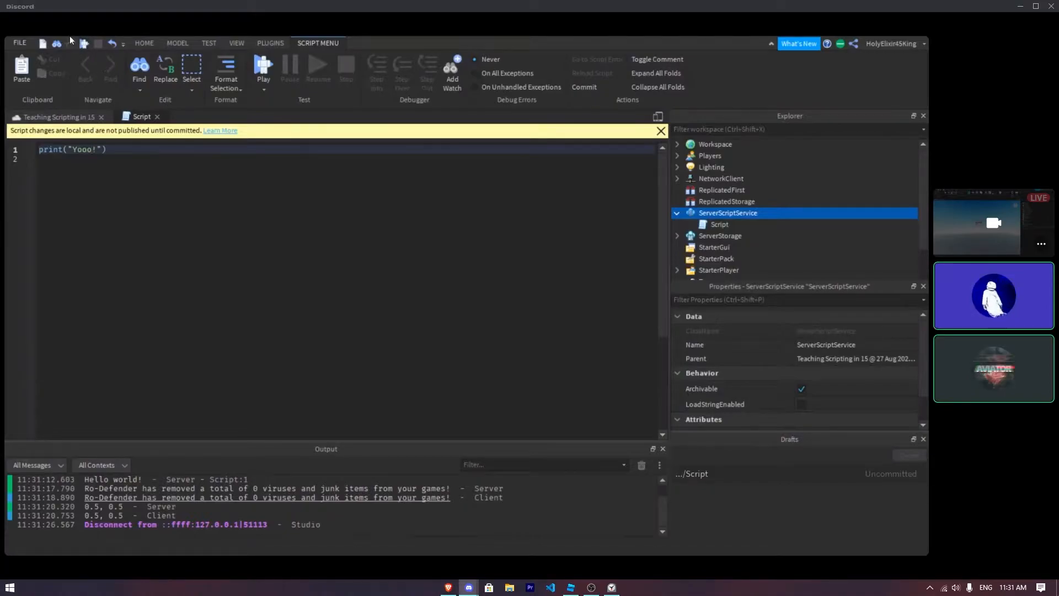
pyautogui.click(263, 68)
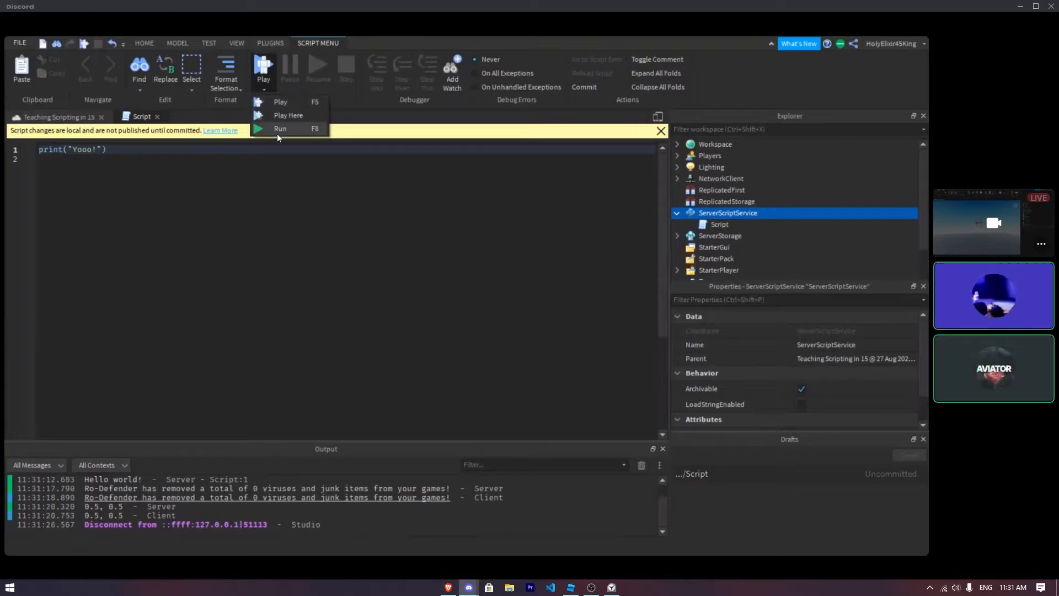
pyautogui.click(279, 129)
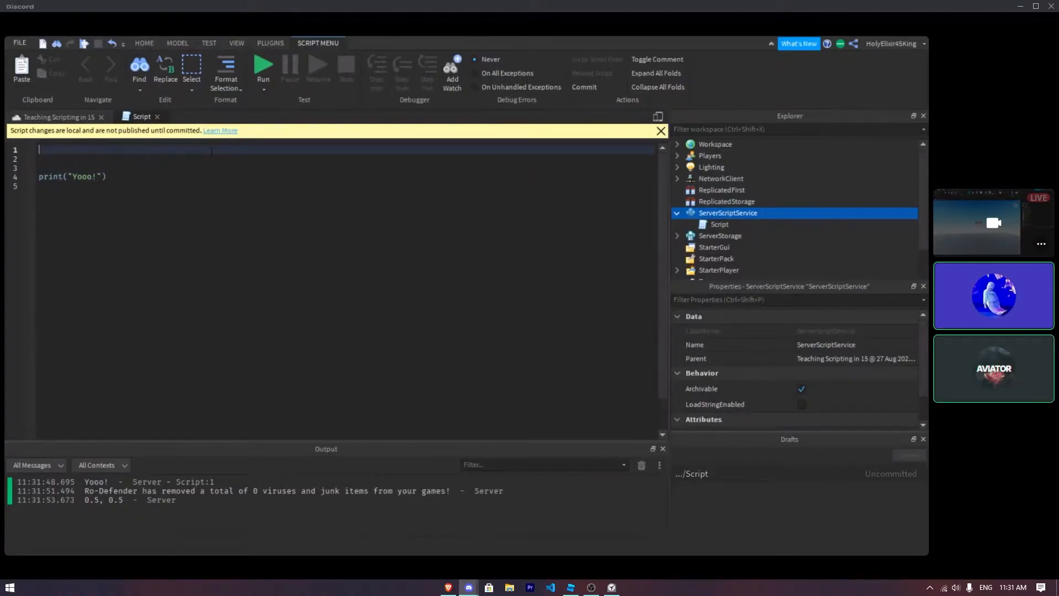
# Step: Type "local Clutch" on a new first line above the print
pyautogui.write('Loc')
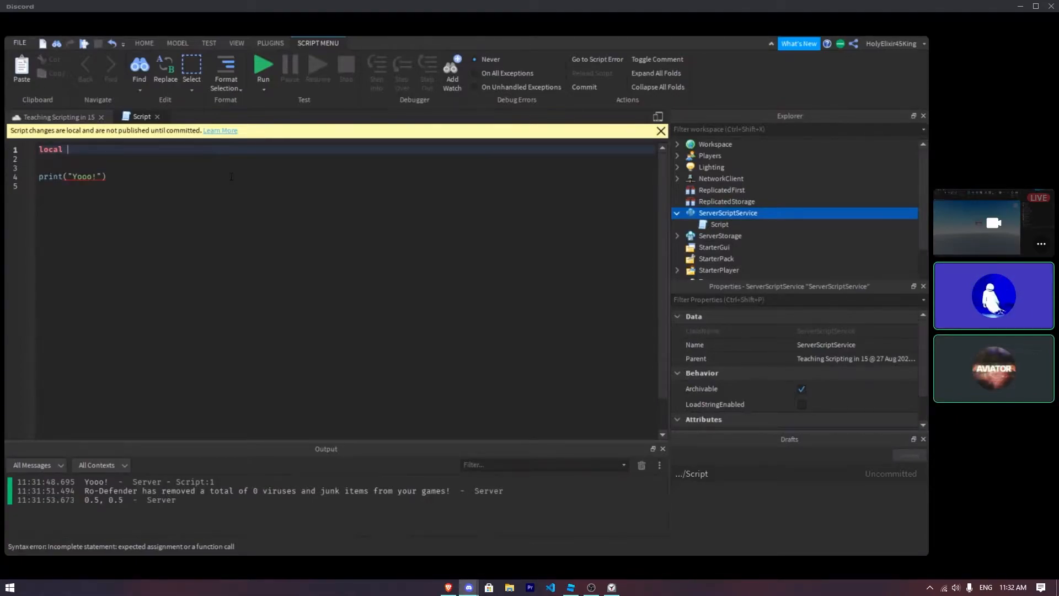
pyautogui.write('Clutch')
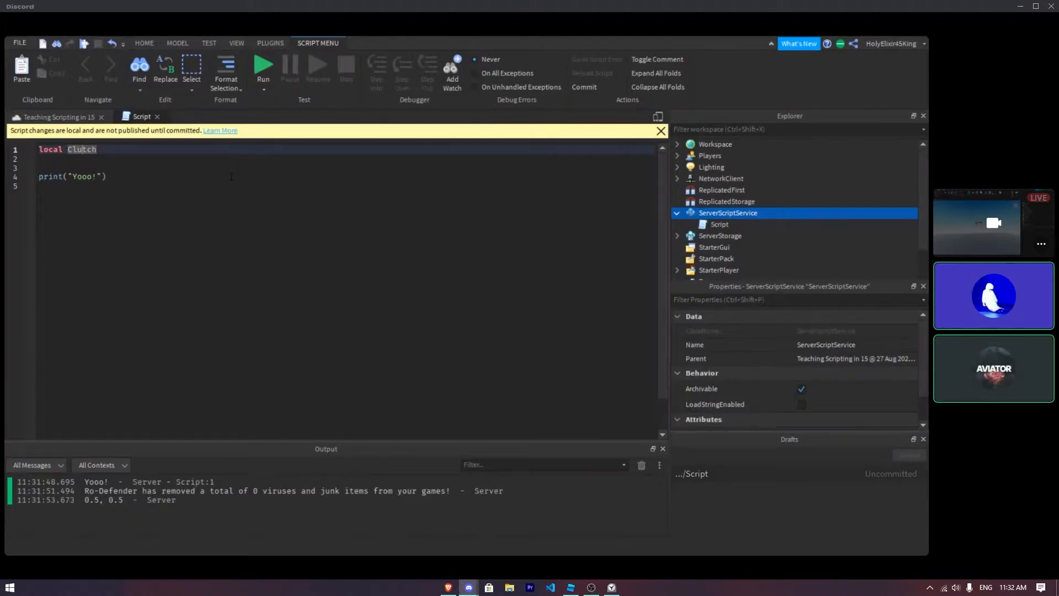
# Step: Start the 10-minute Timer (1) in Alarms & Clock, then return to Roblox Studio
pyautogui.click(610, 586)
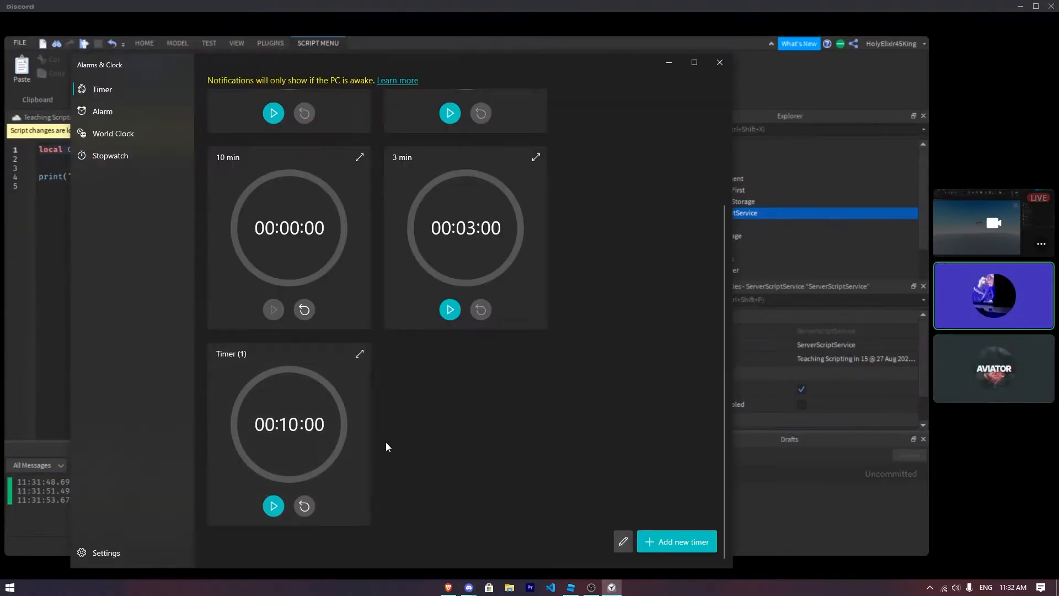
pyautogui.moveTo(294, 458)
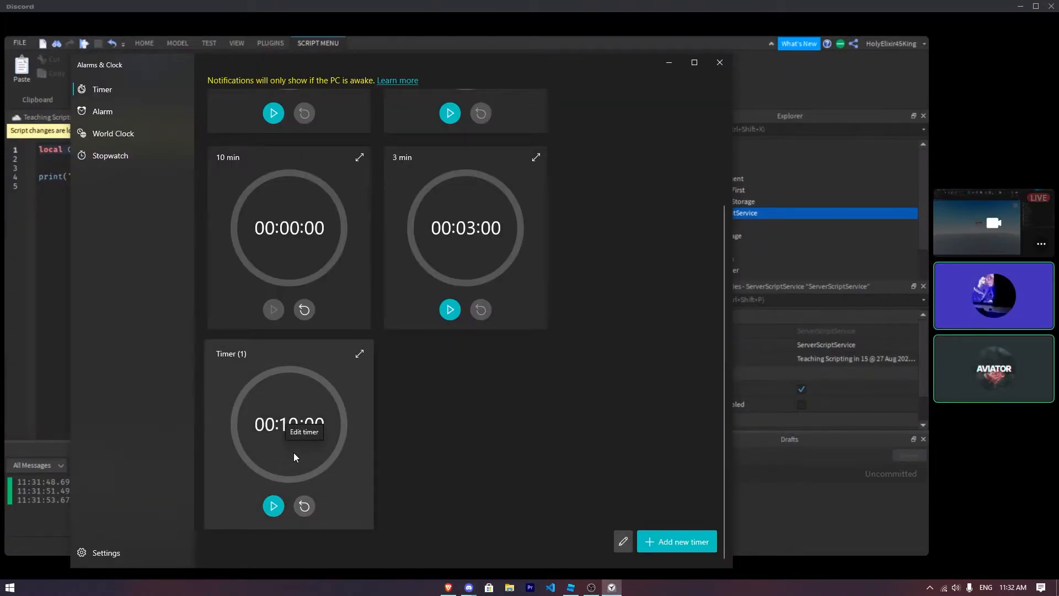
pyautogui.click(273, 506)
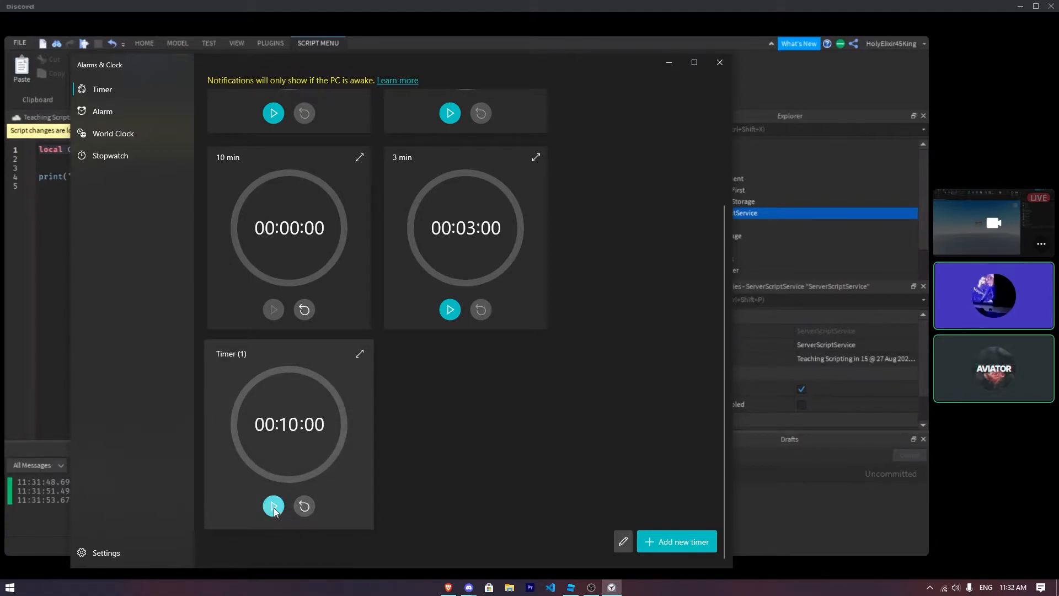
pyautogui.click(274, 506)
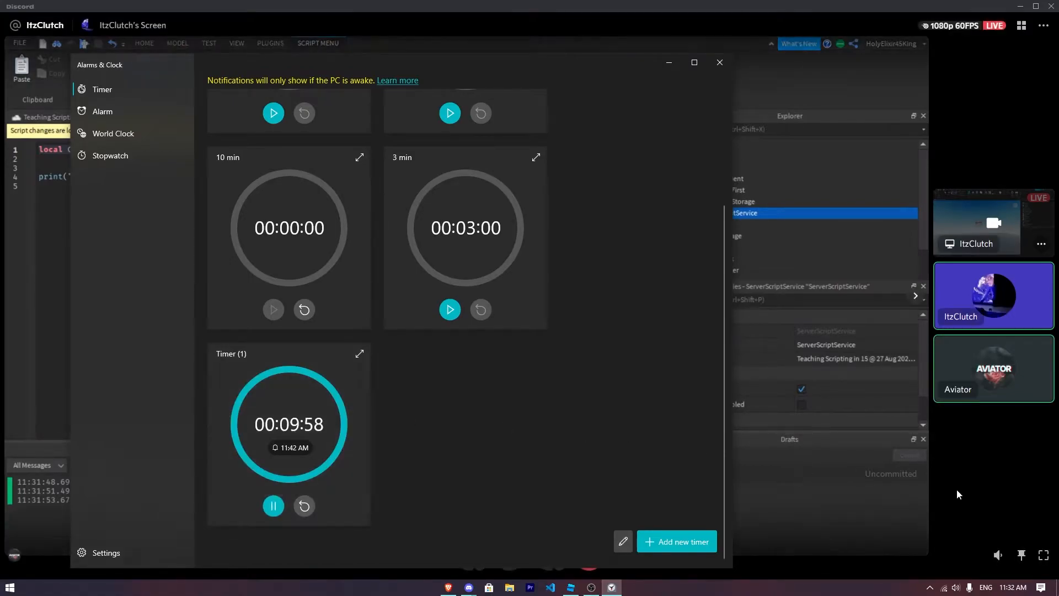
pyautogui.click(719, 63)
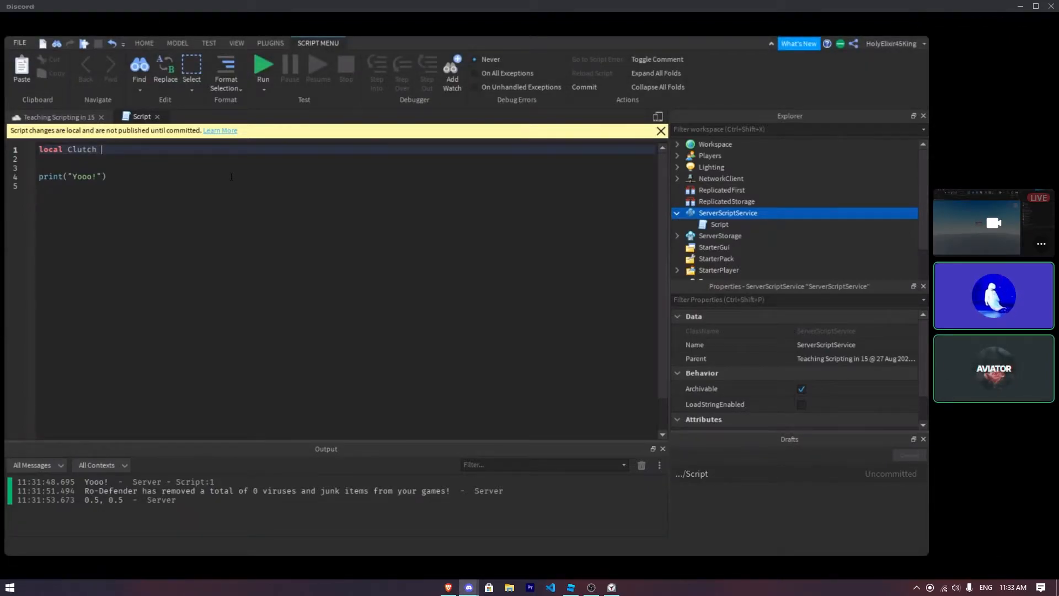
# Step: Assign the string "CLutchIsCool1" to the Clutch variable
pyautogui.write('=')
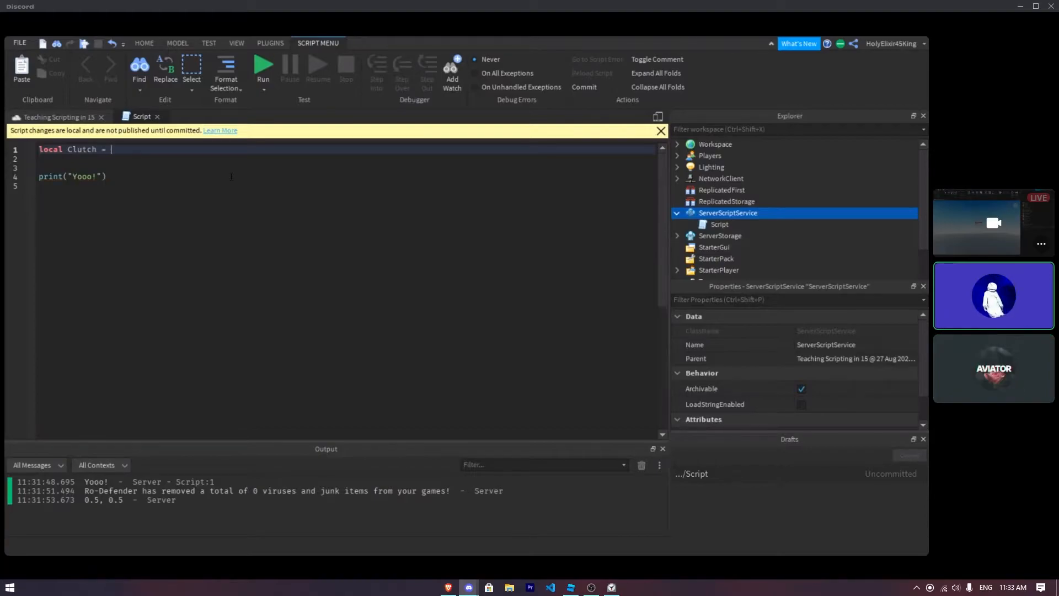
pyautogui.write('Cl')
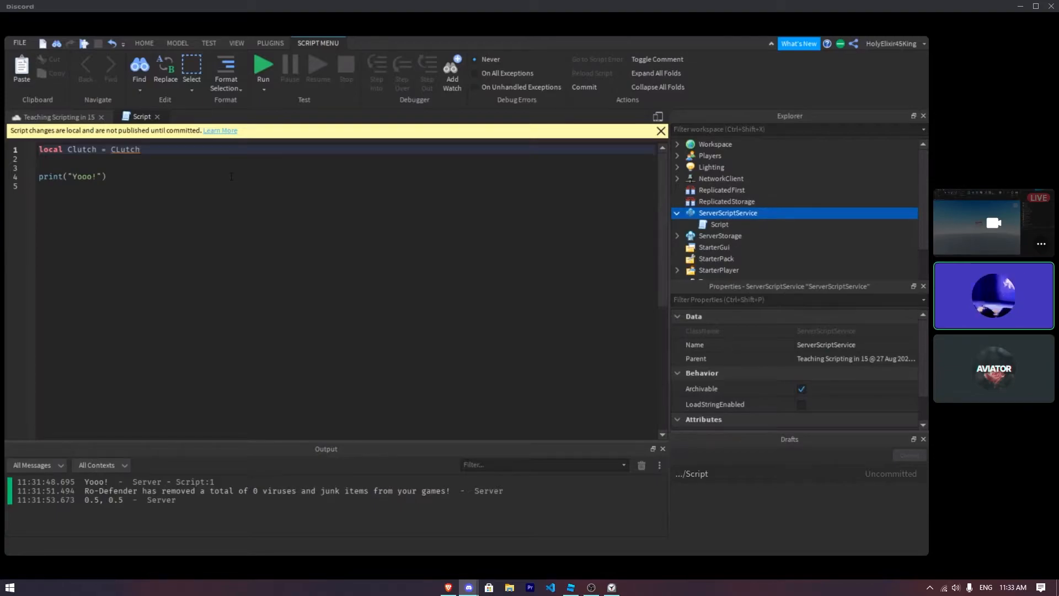
pyautogui.write('IsCool')
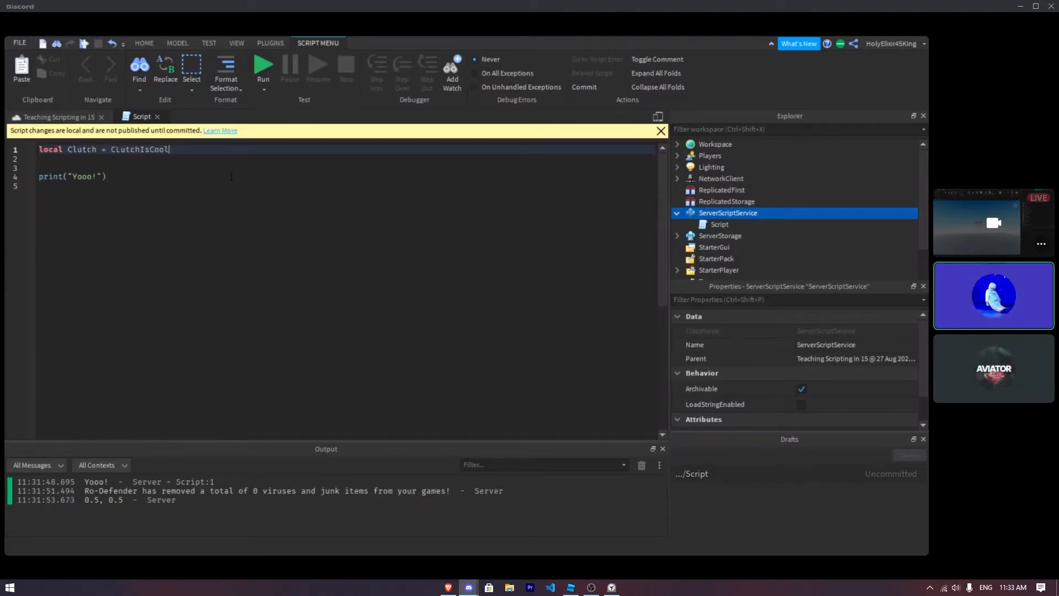
pyautogui.write('1')
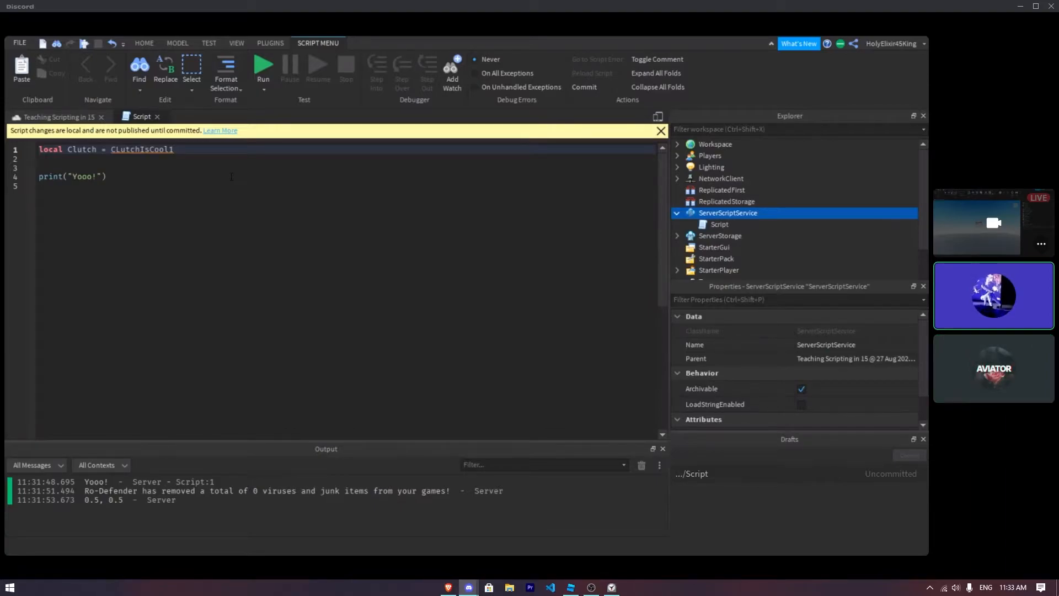
pyautogui.write('"')
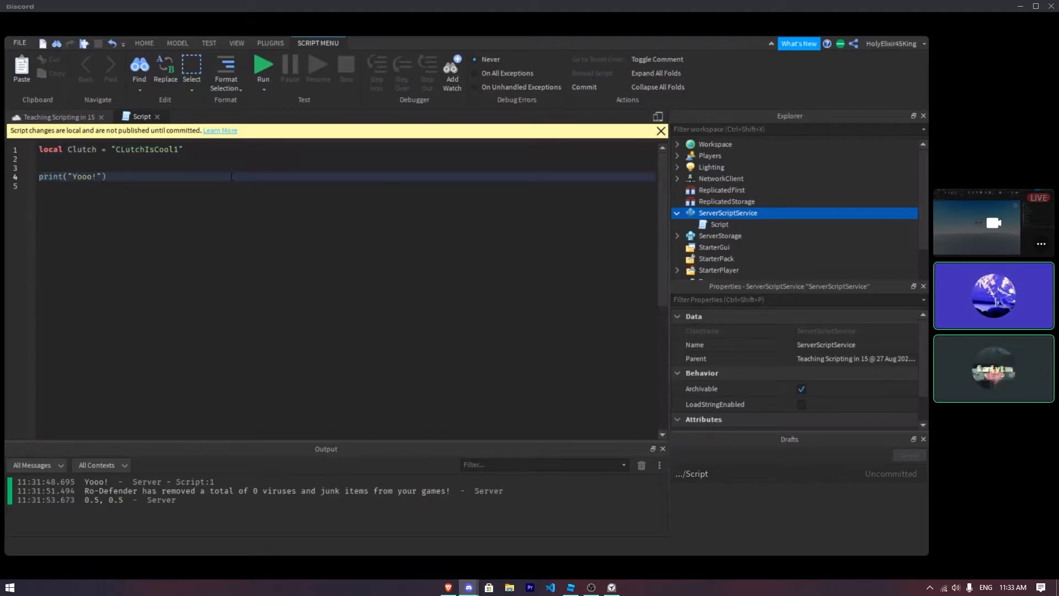
# Step: Replace "Yooo!" in the print call with the Clutch variable
pyautogui.press('Backspace')
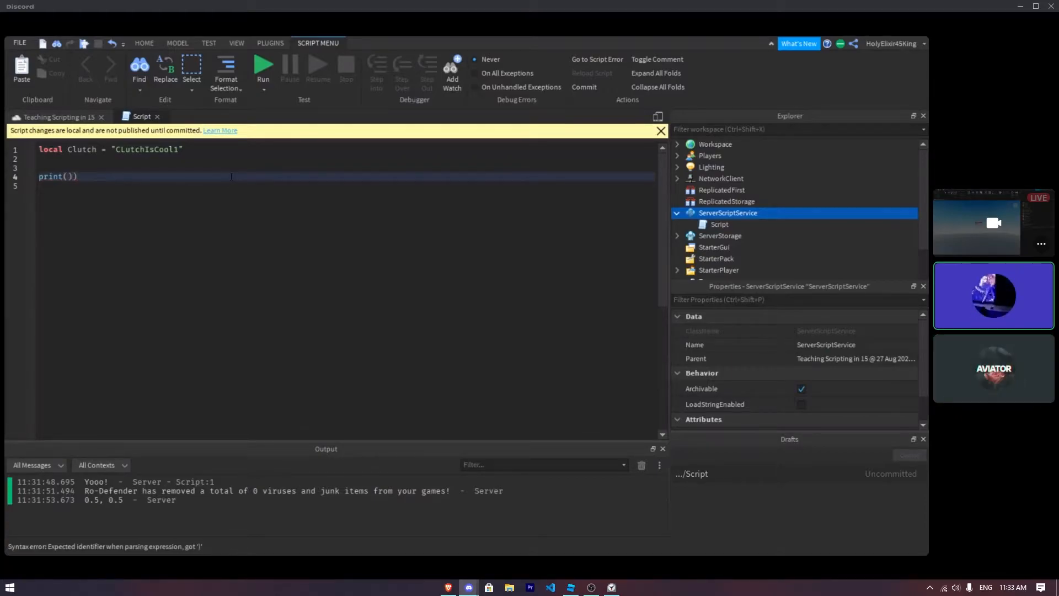
pyautogui.write('Cl')
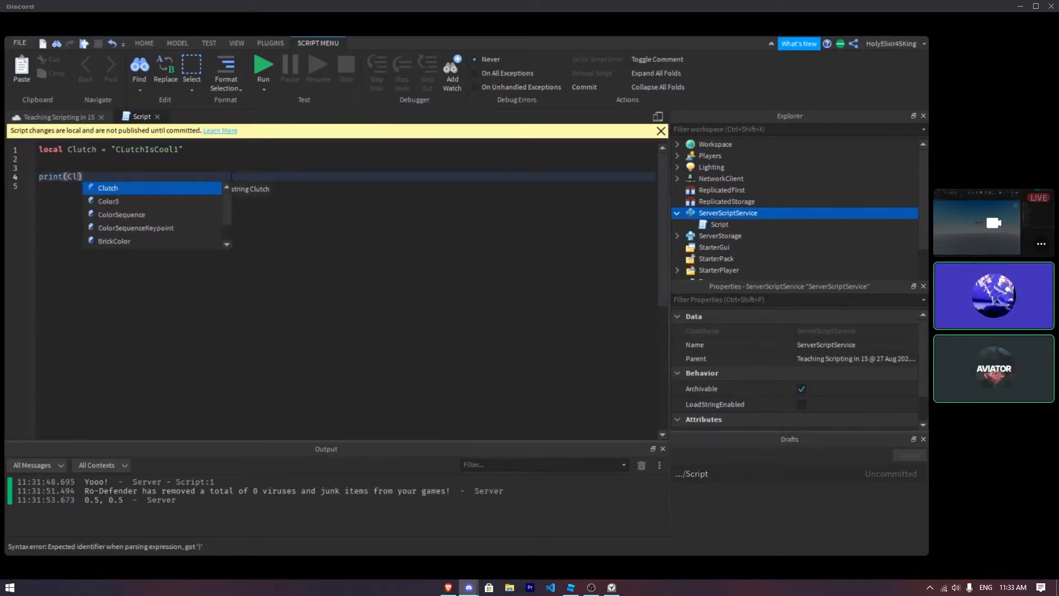
pyautogui.click(108, 188)
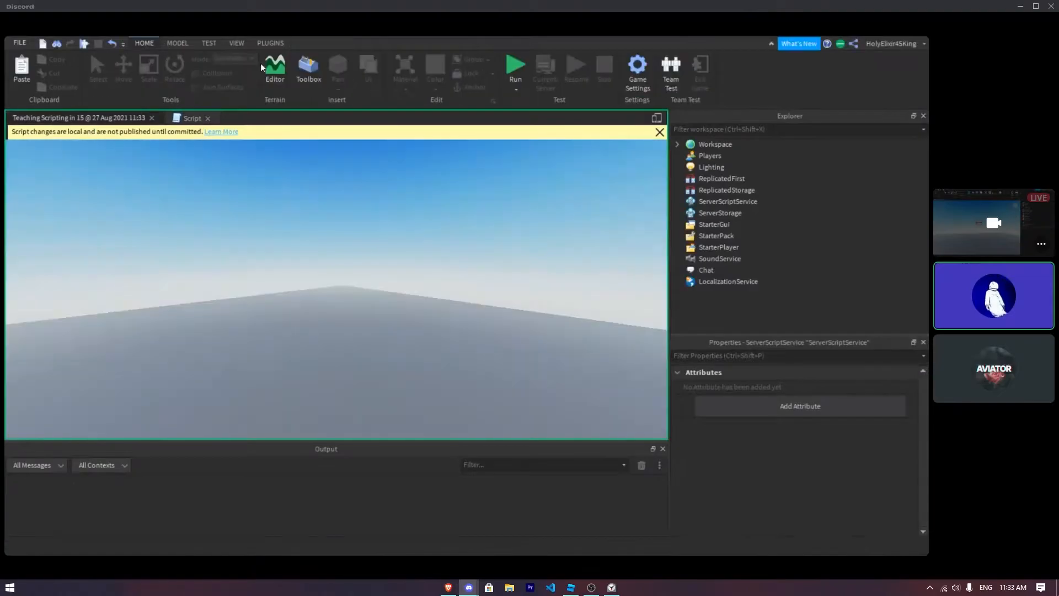
# Step: Stop the running play test from the Test section of the ribbon
pyautogui.click(515, 66)
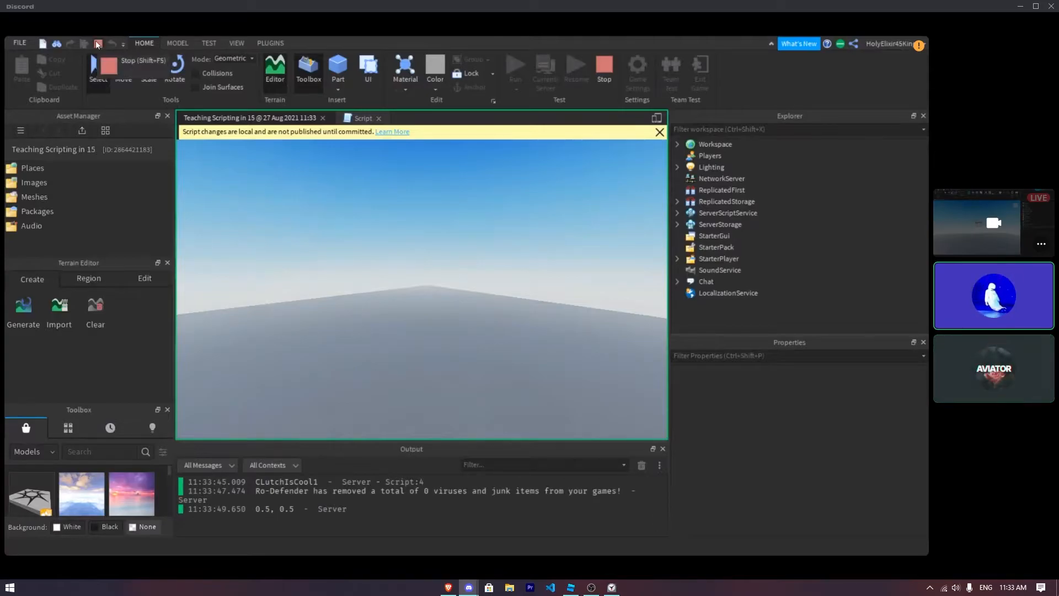
pyautogui.click(363, 117)
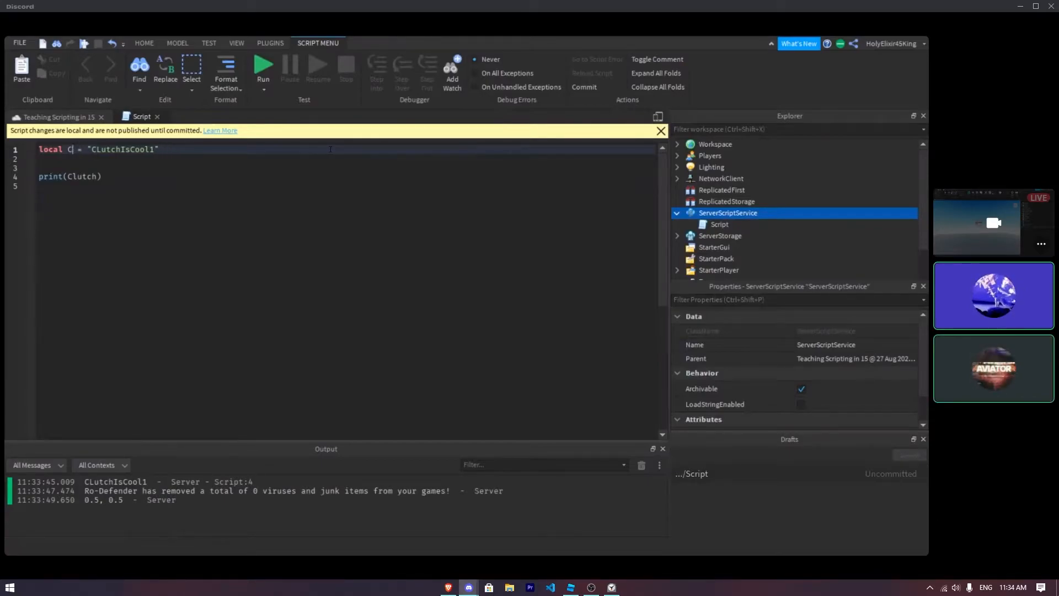
# Step: Rename the variable to Pizza, set it to 36, and remove Clutch from print
pyautogui.write('Pizza = "')
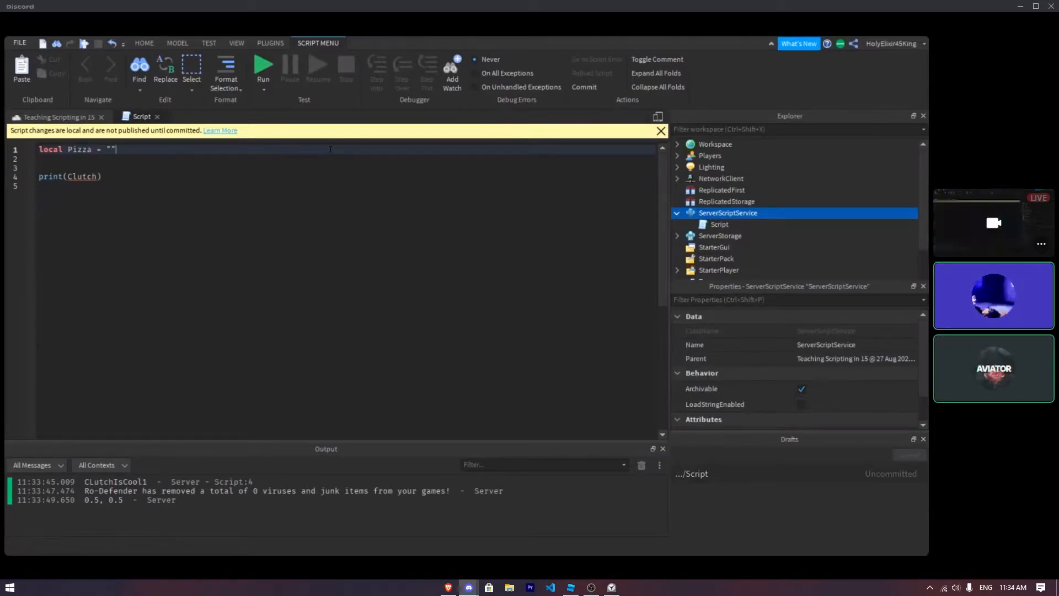
pyautogui.write('1')
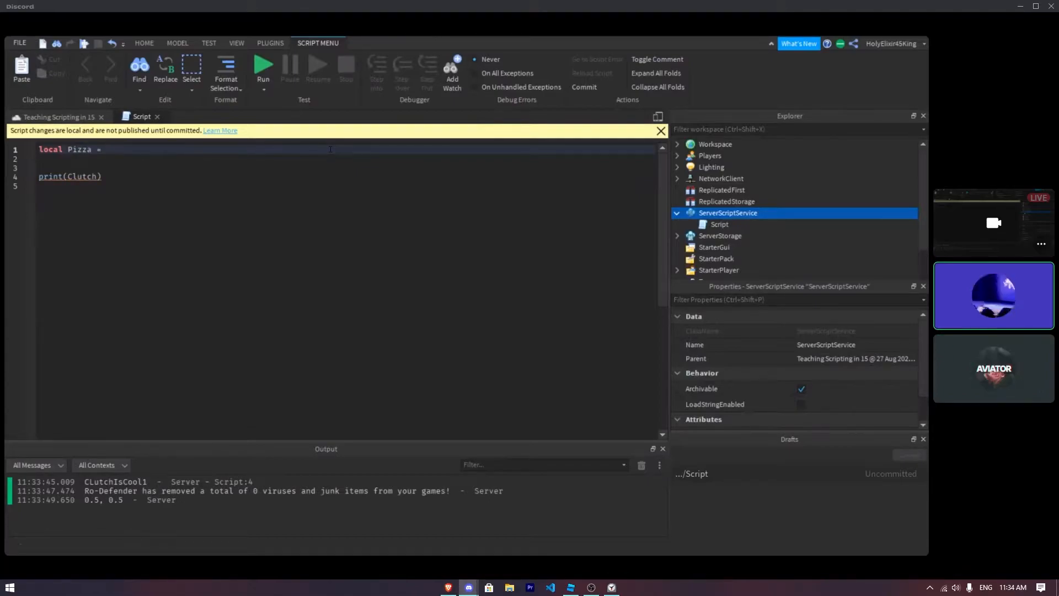
pyautogui.write('36')
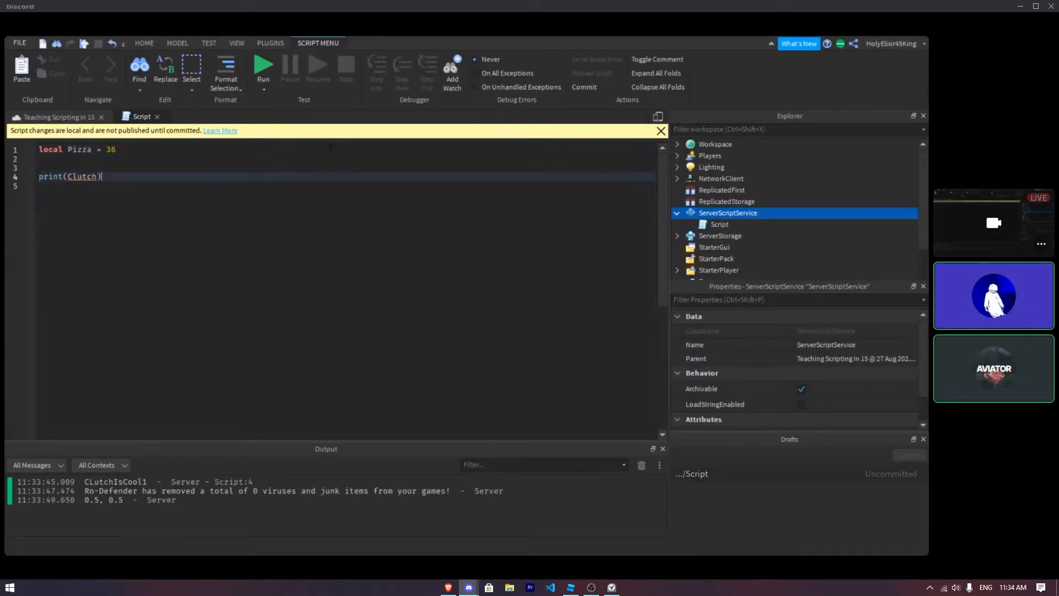
pyautogui.press('Backspace')
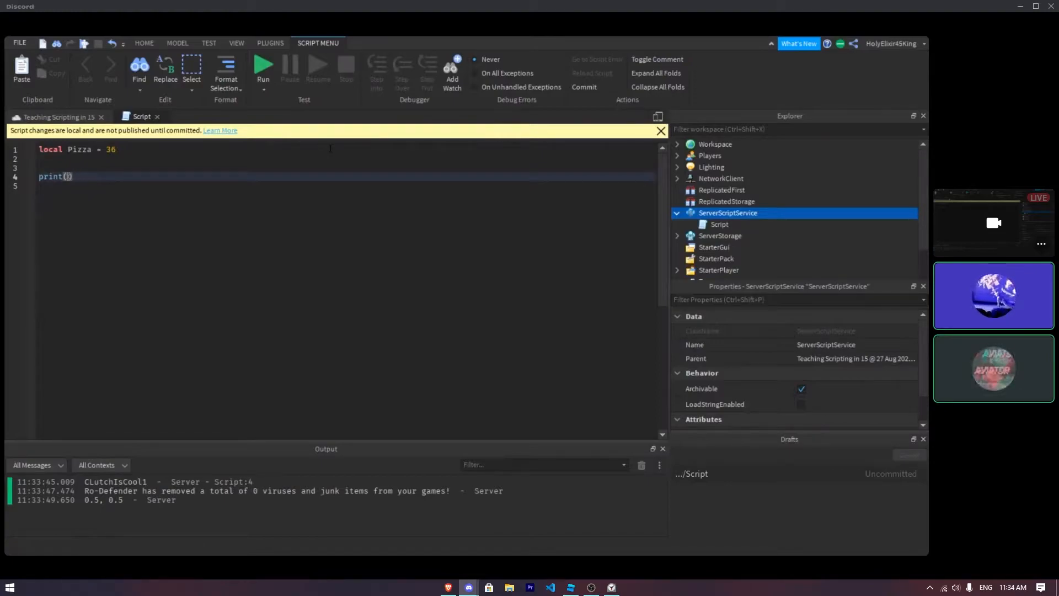
# Step: Rewrite the print statement as an empty print() call
pyautogui.write('Pizza')
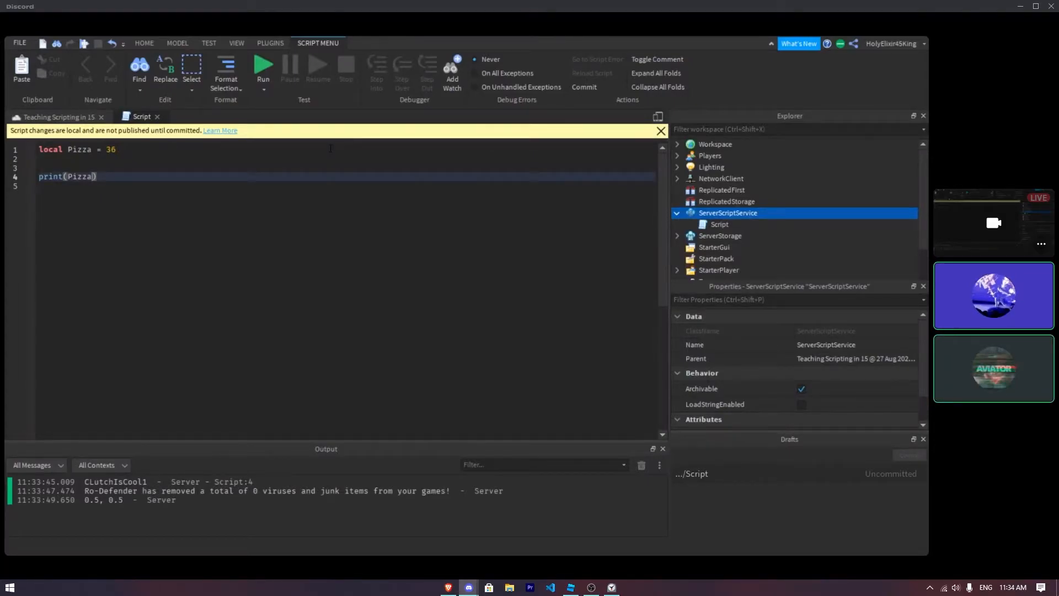
pyautogui.press('BackSpace')
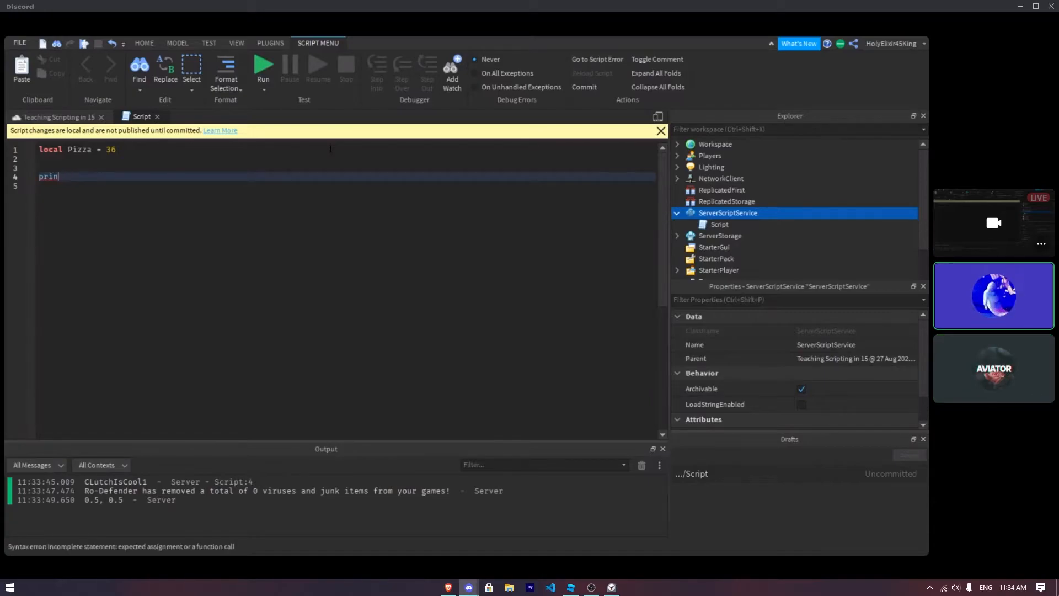
pyautogui.write('t')
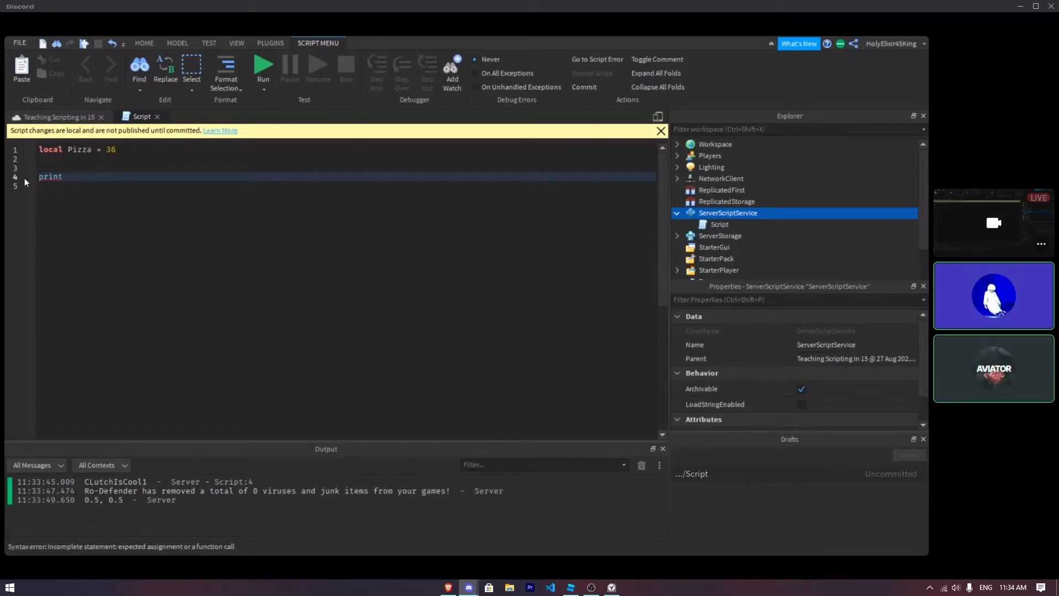
pyautogui.write('()')
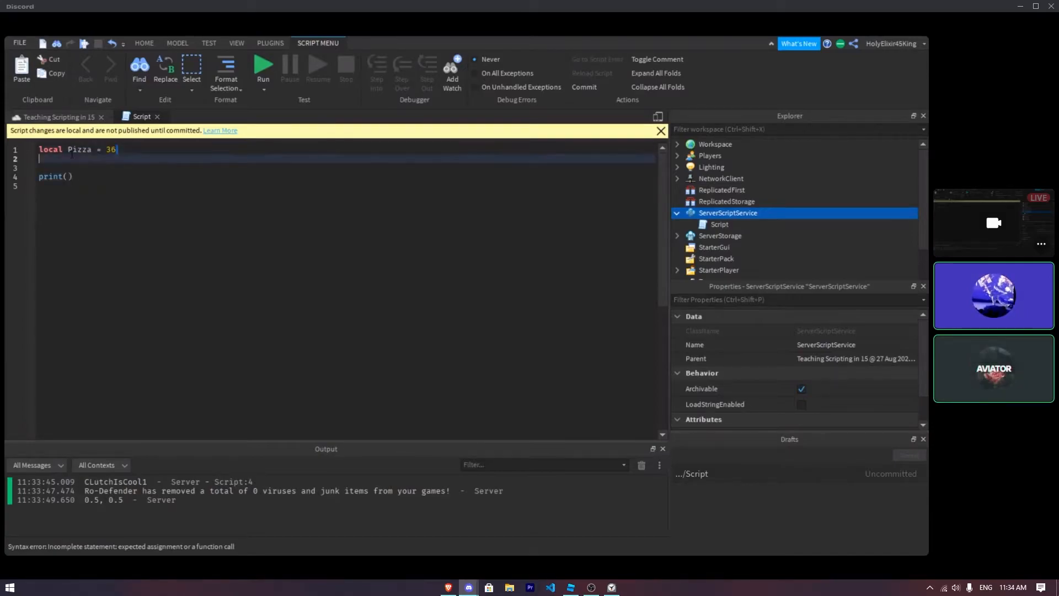
# Step: Add "local Popeyes = 12" below line 1 and print Pizza+Popeyes
pyautogui.doubleClick(79, 149)
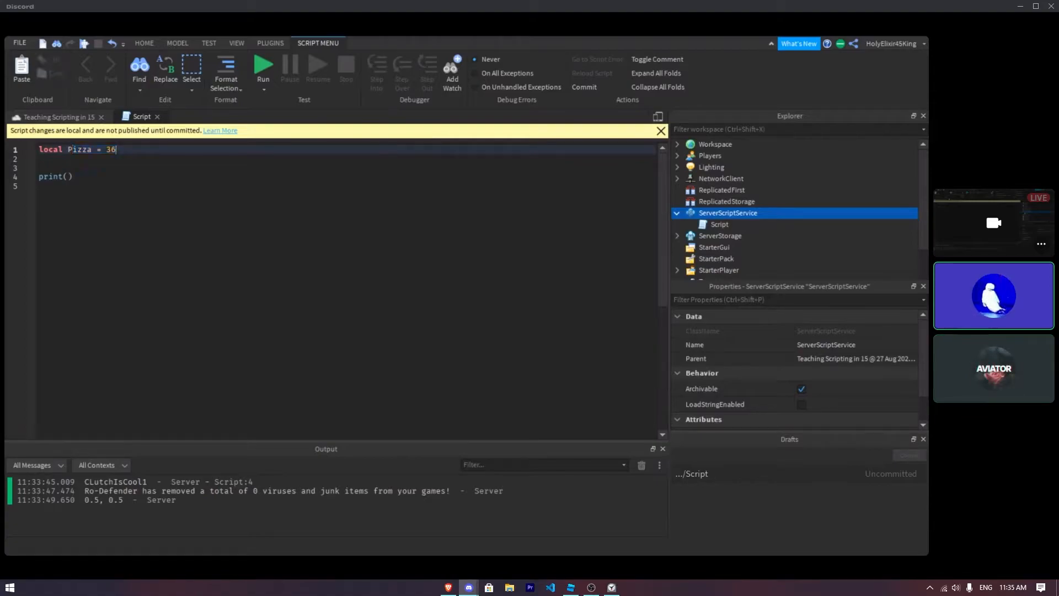
pyautogui.press('Enter')
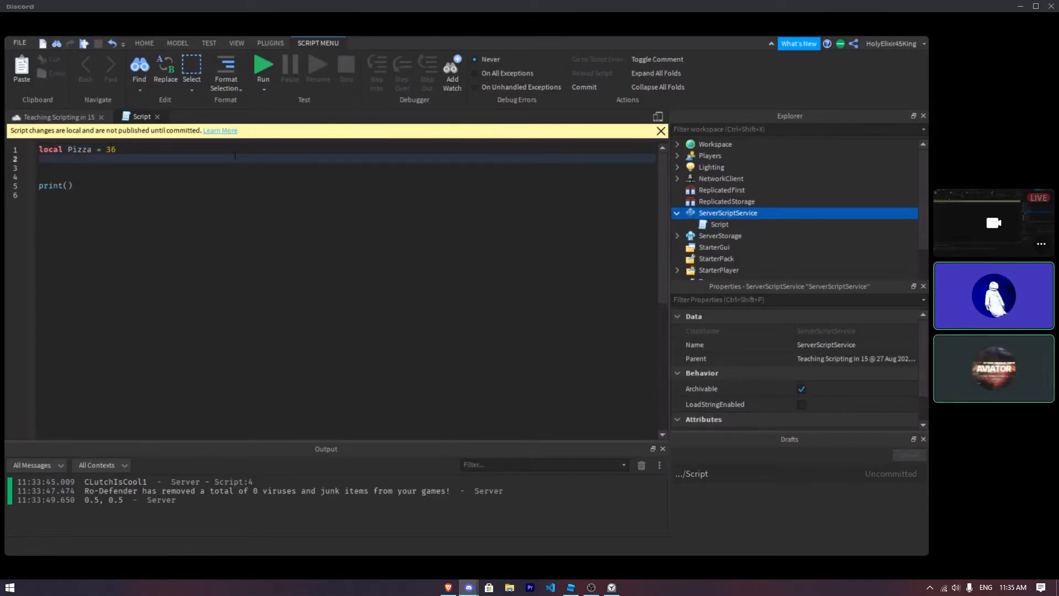
pyautogui.write('local')
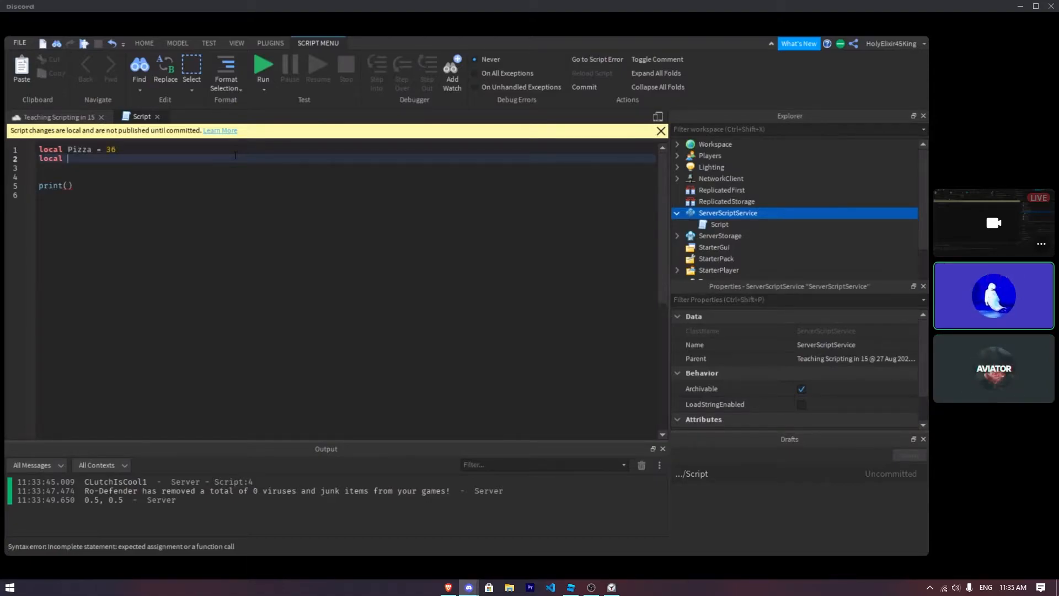
pyautogui.write('Popeyes')
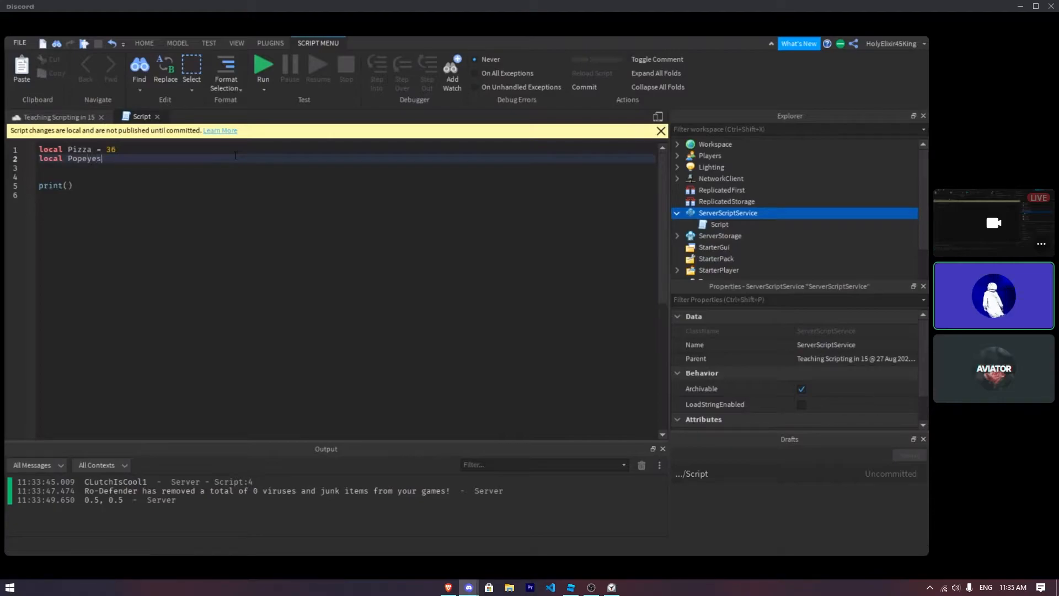
pyautogui.write('=')
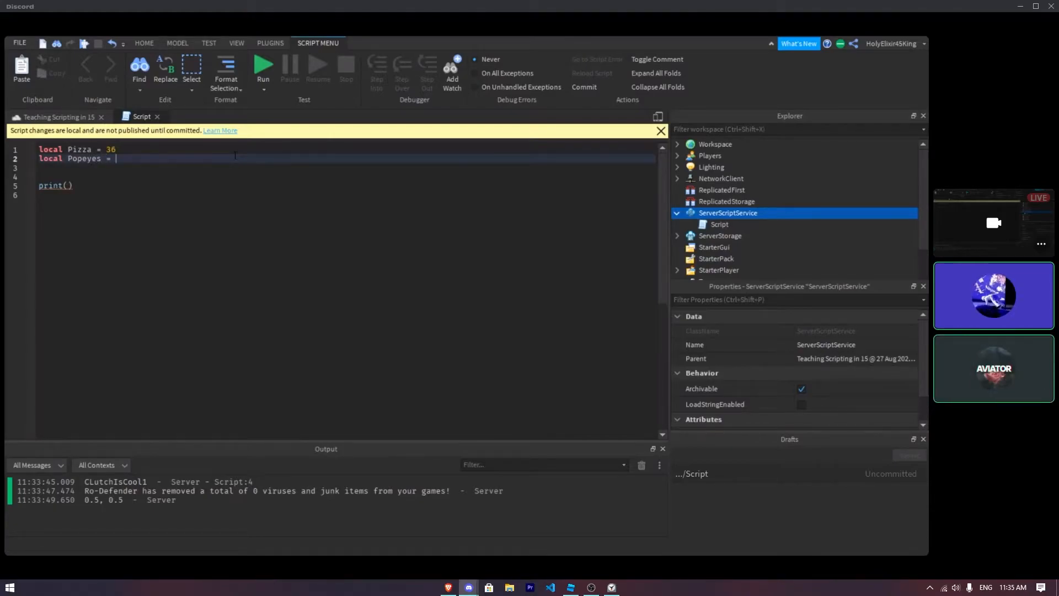
pyautogui.write('12')
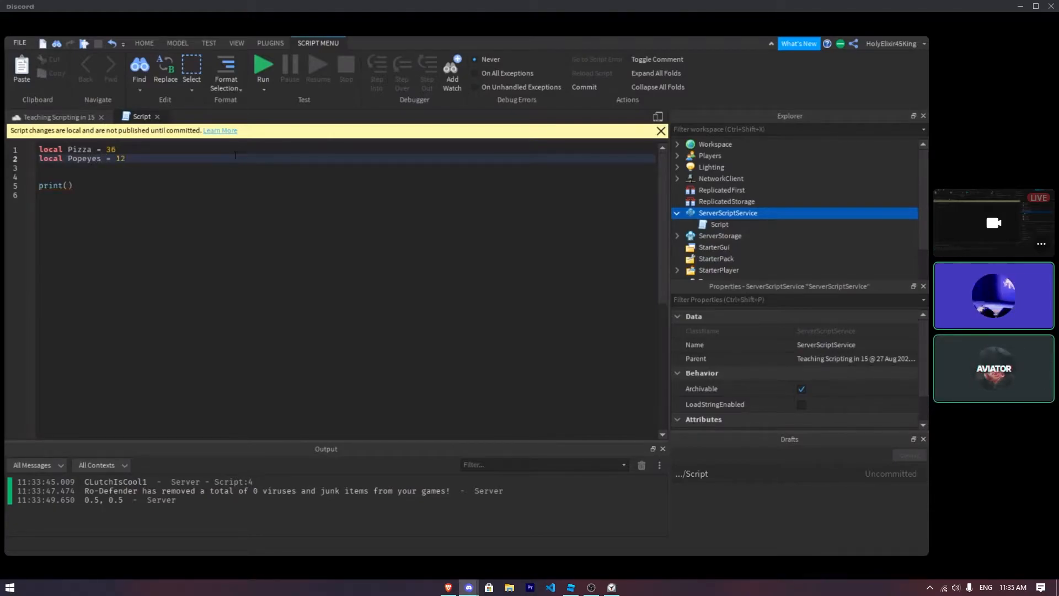
pyautogui.write('12')
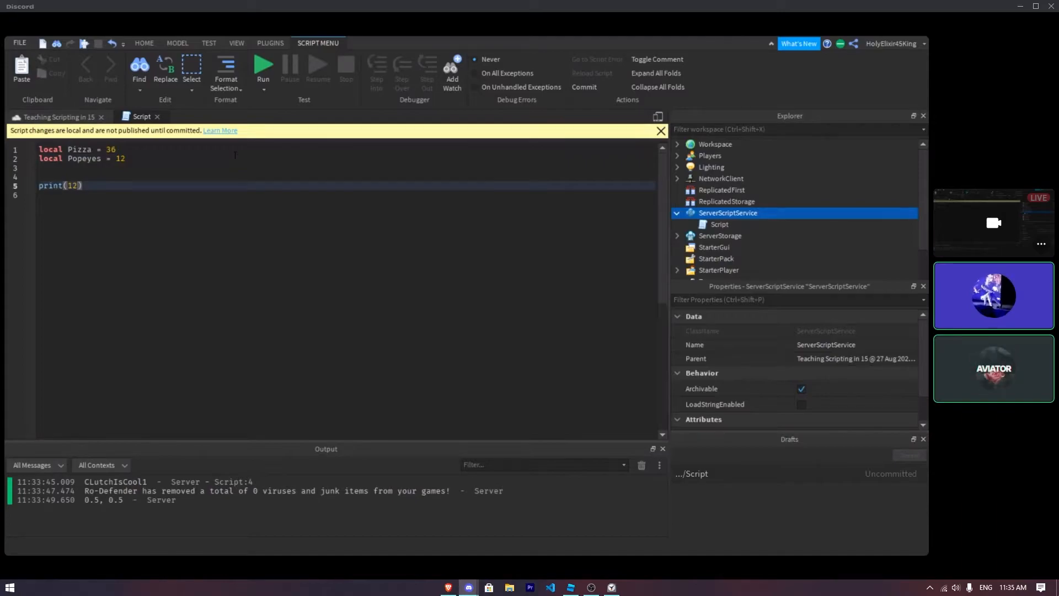
pyautogui.write('Pizza')
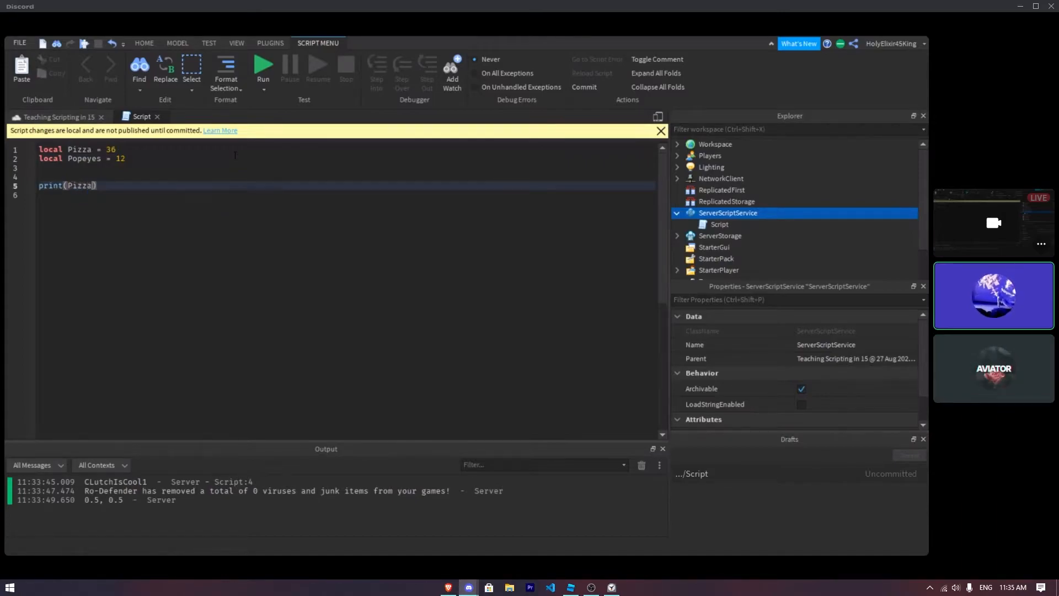
pyautogui.write('+Popeyes')
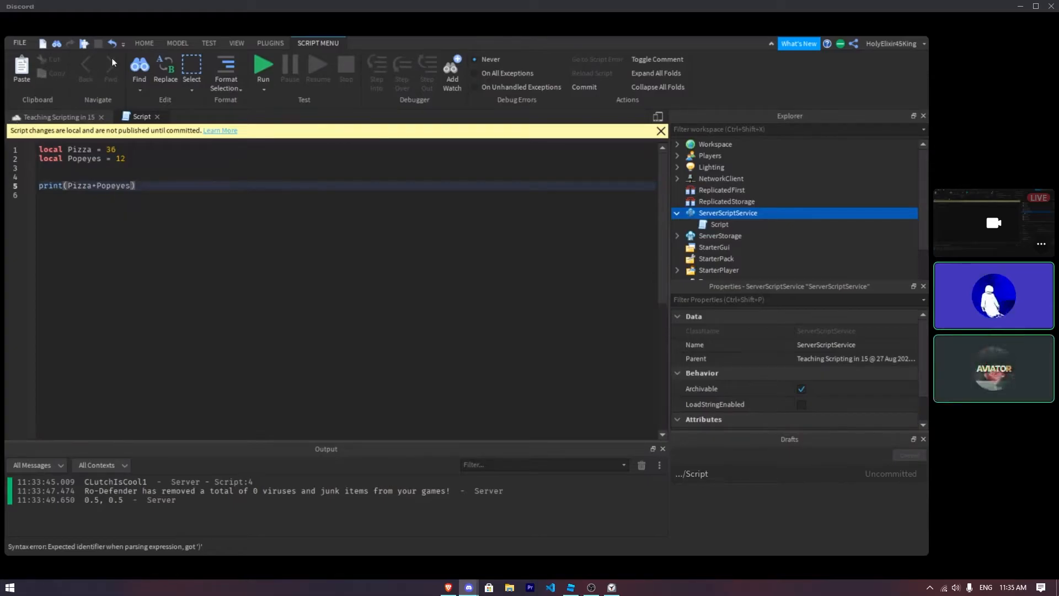
# Step: Run the script so Output prints 24, then come back to Studio from the timer
pyautogui.click(262, 66)
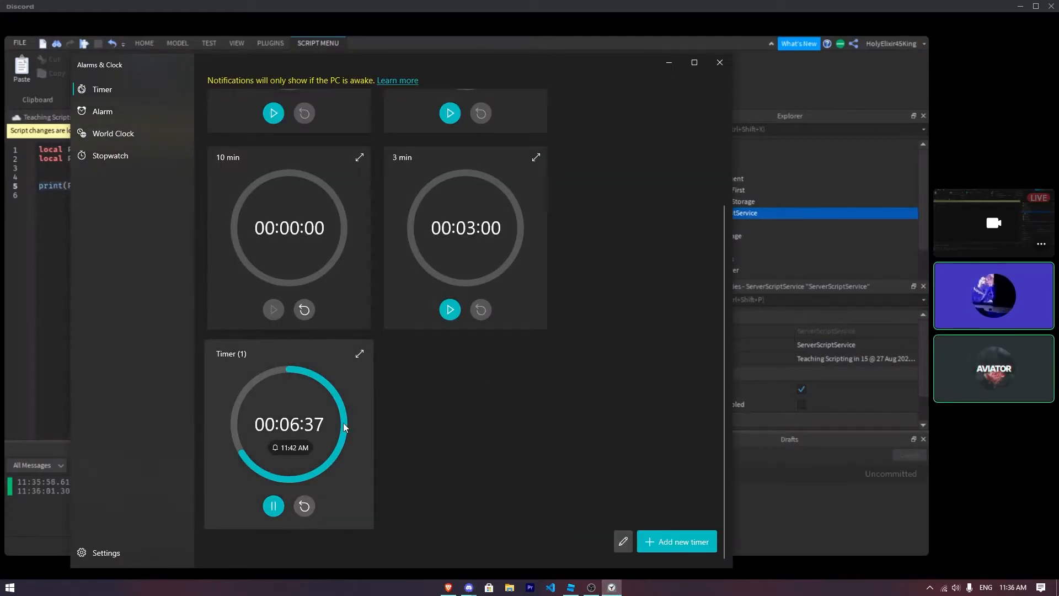
pyautogui.click(720, 62)
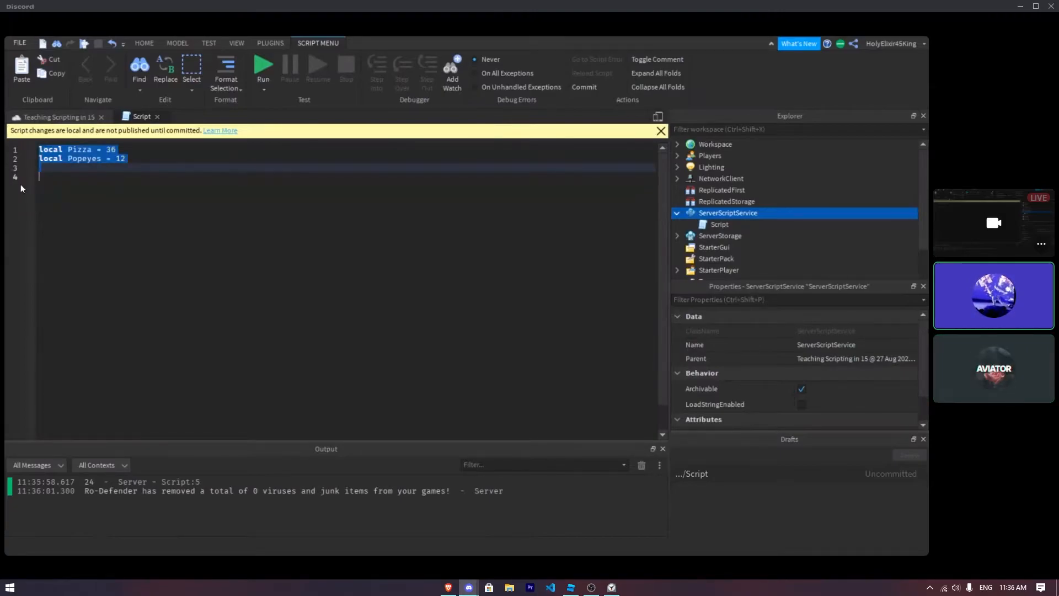
# Step: Clear the old variables and write an empty 'local function Clutch()' with its end
pyautogui.press('Delete')
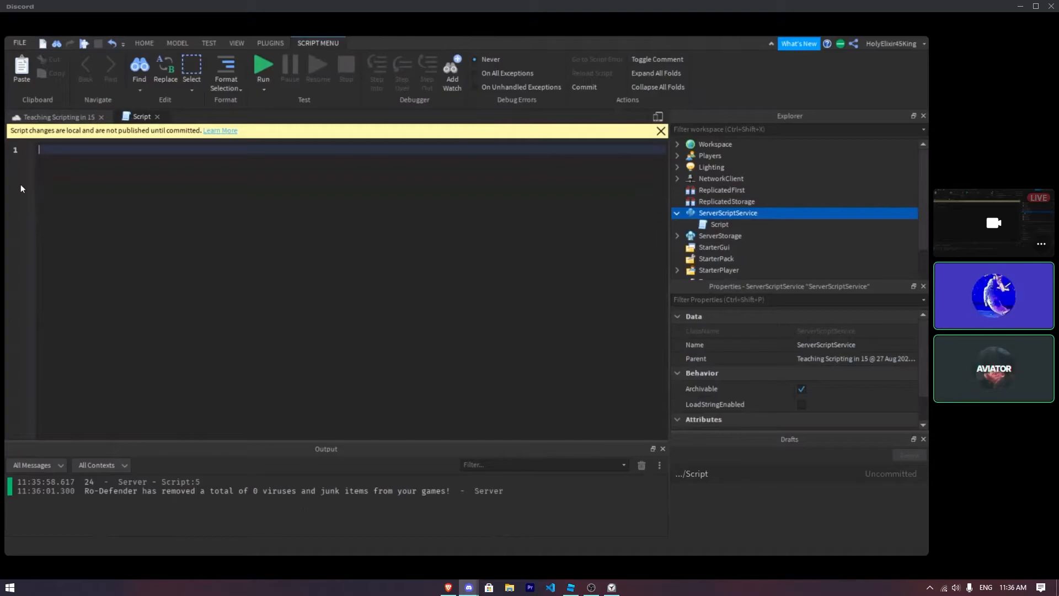
pyautogui.write('local')
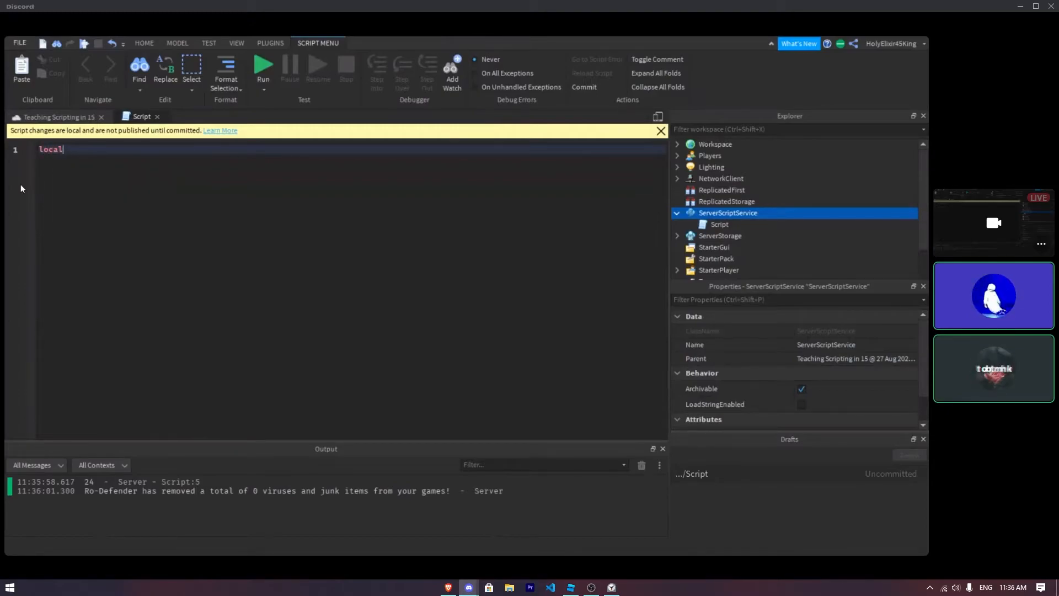
pyautogui.write('fun')
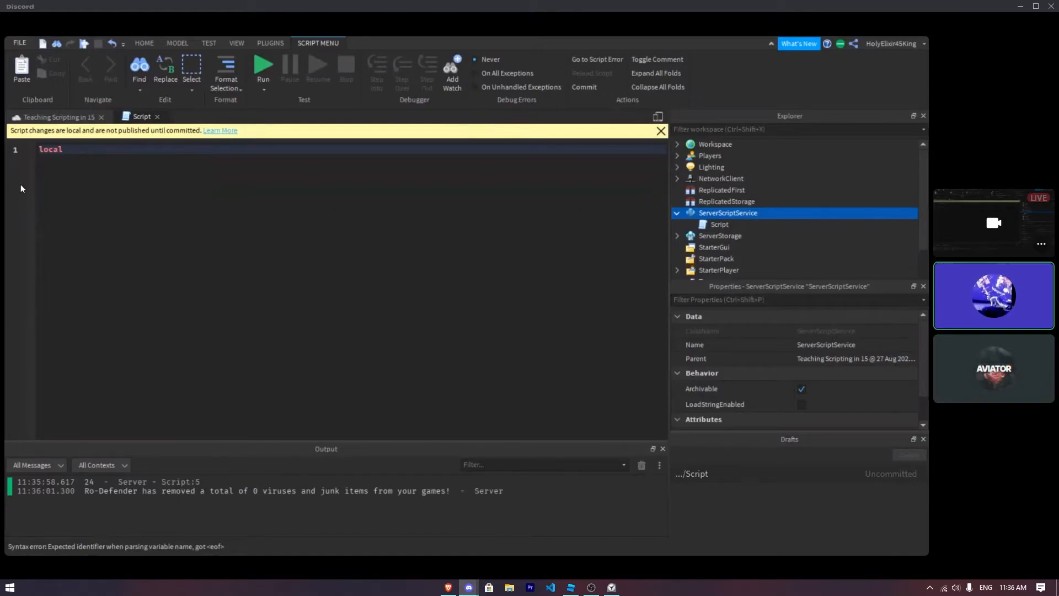
pyautogui.write('C')
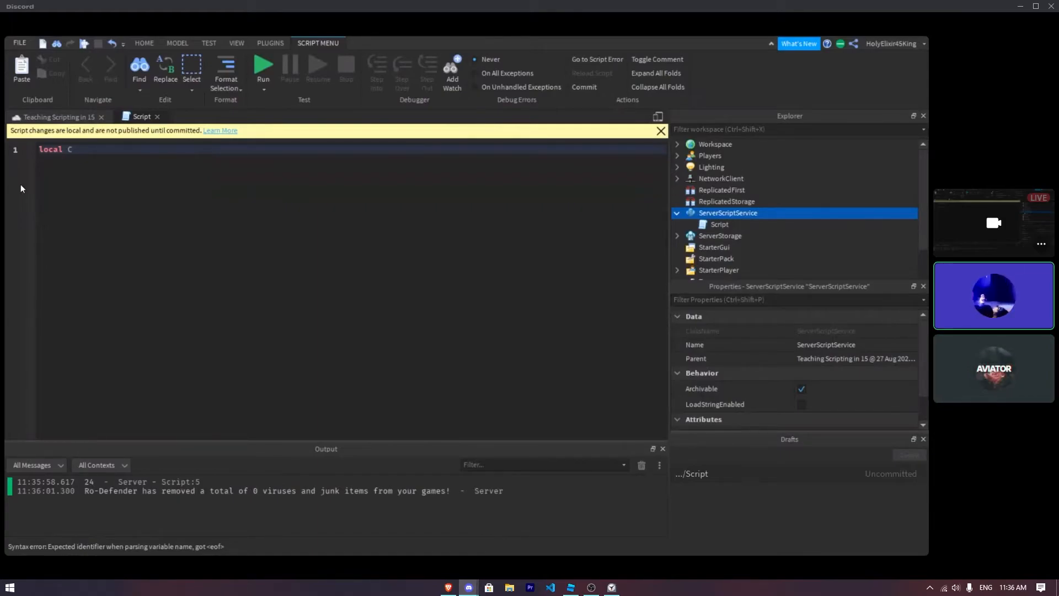
pyautogui.write('lutch')
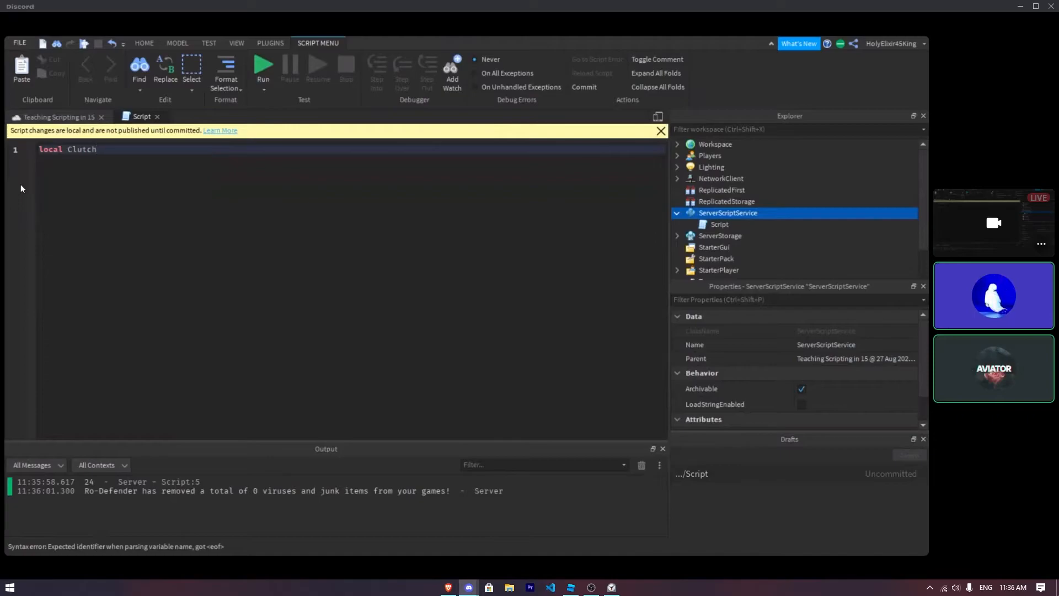
pyautogui.press('Backspace')
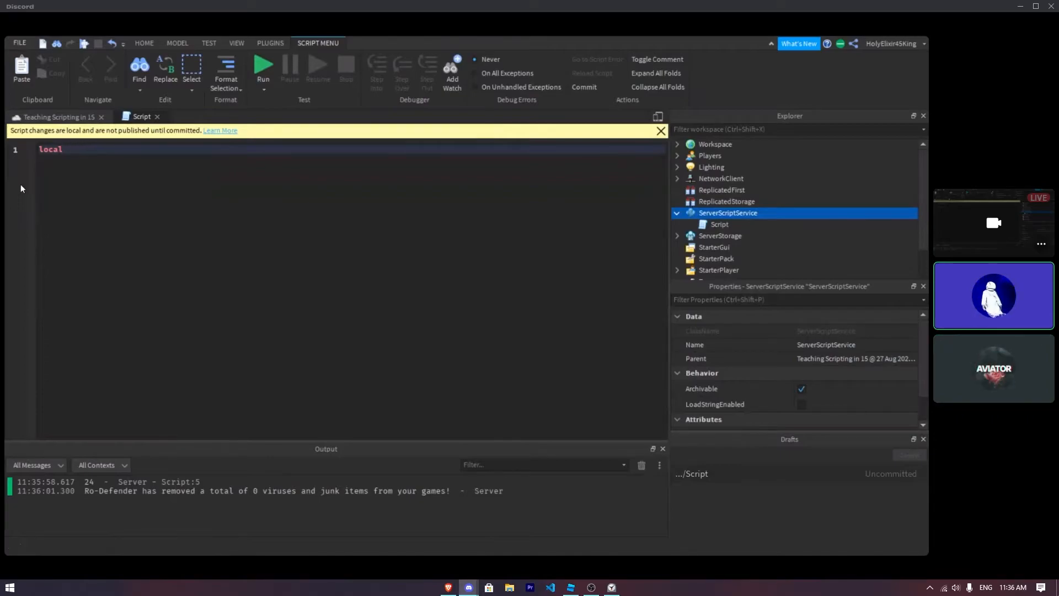
pyautogui.write('function')
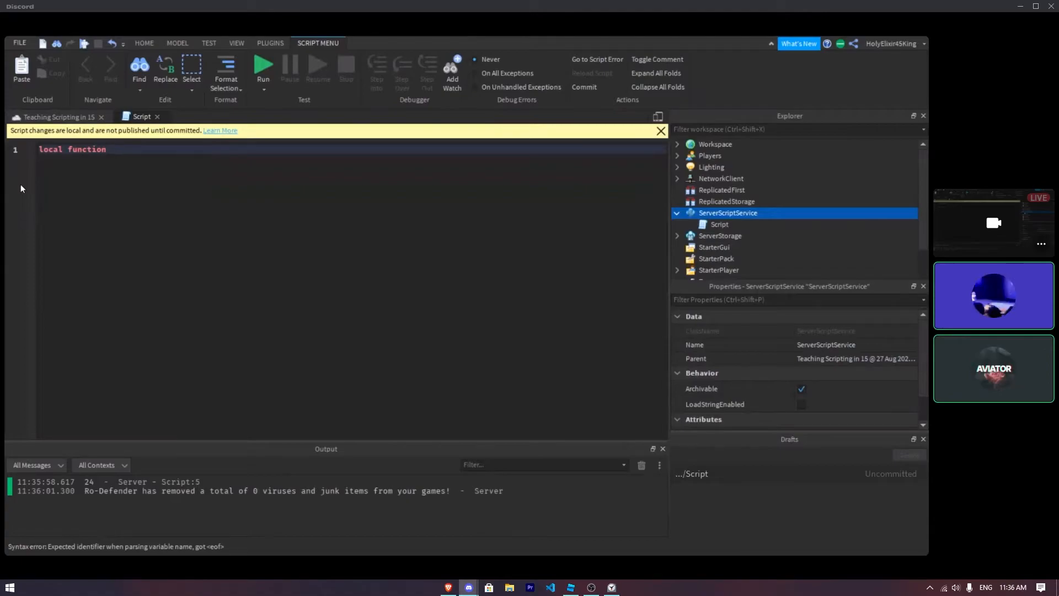
pyautogui.write('Clutch')
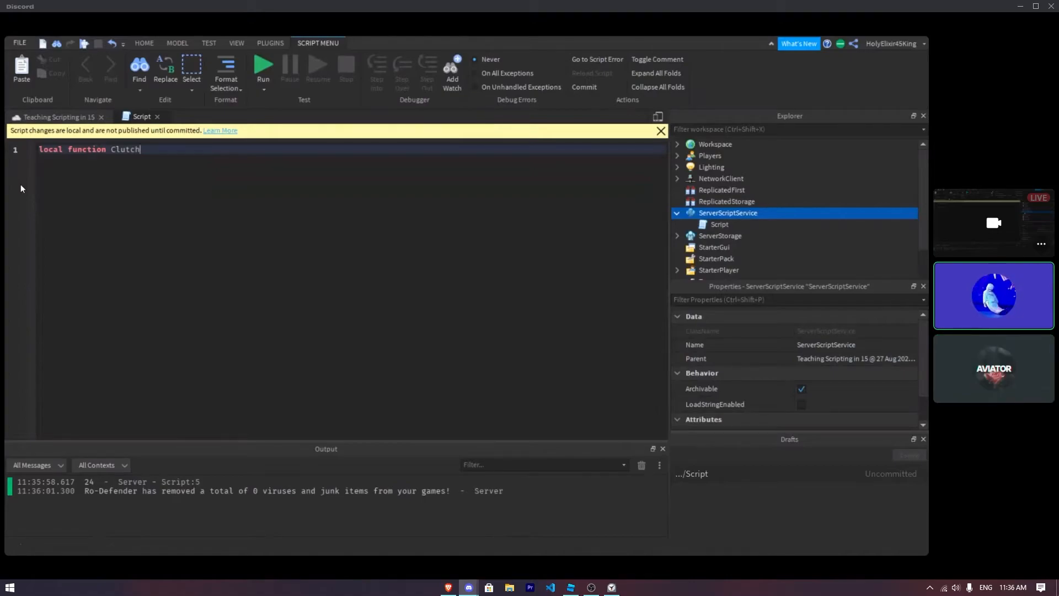
pyautogui.write('()')
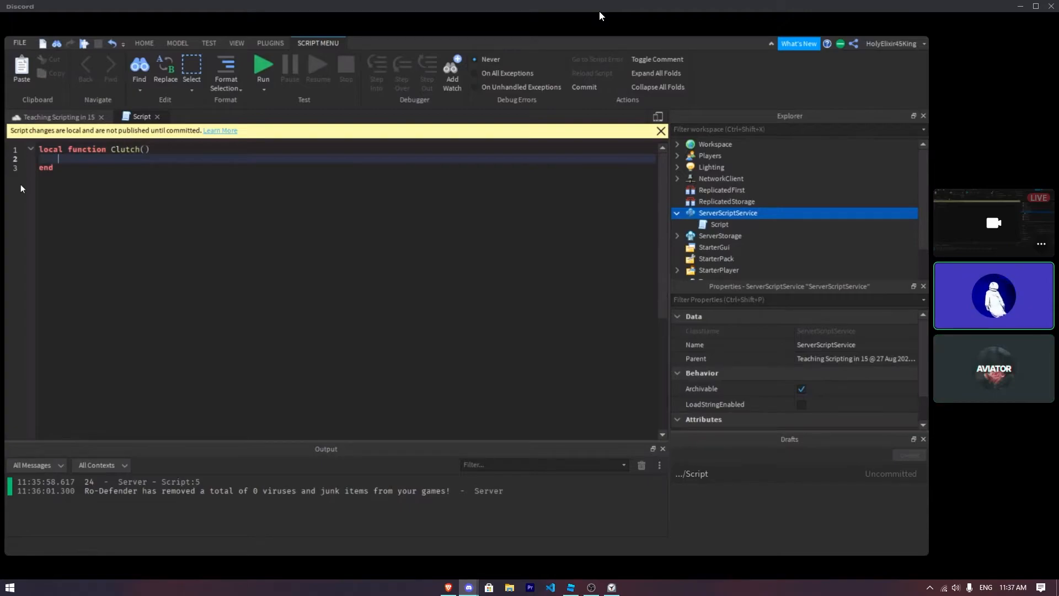
# Step: Put the parameters 'num1, num2' inside the Clutch parentheses
pyautogui.write('num 1,')
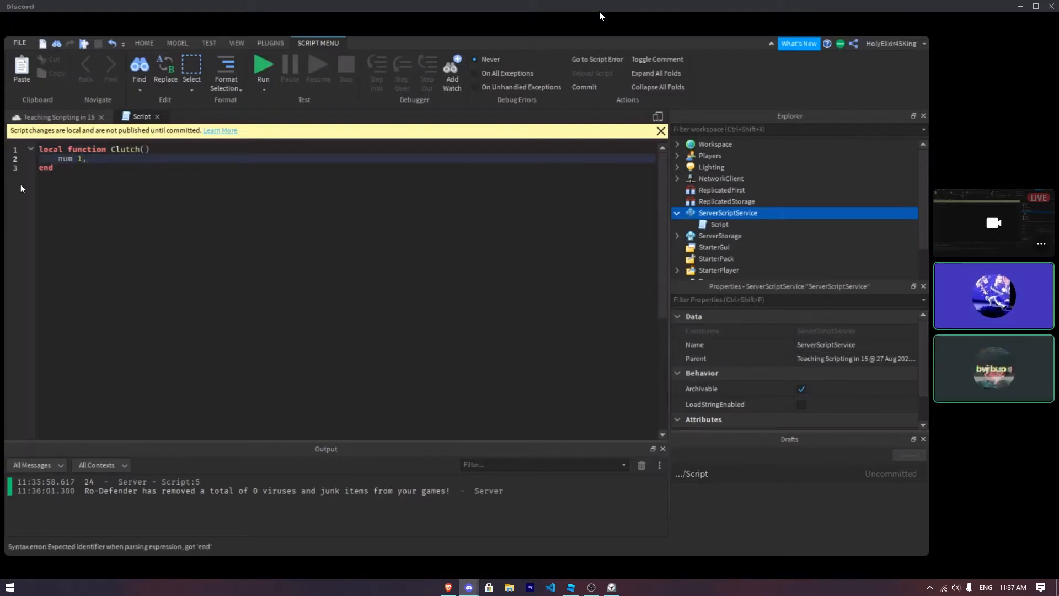
pyautogui.click(73, 159)
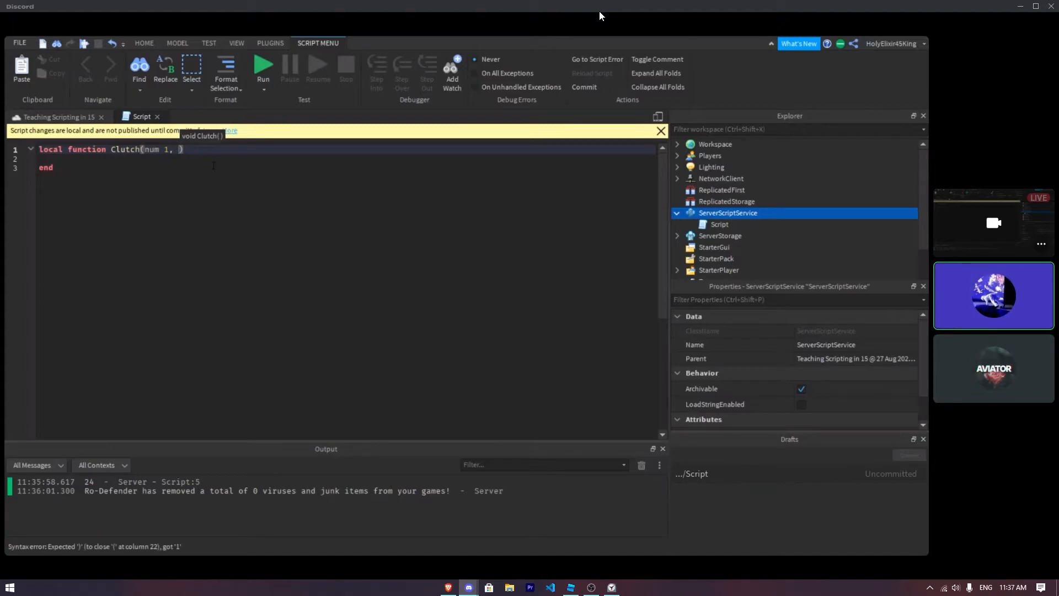
pyautogui.write('num2')
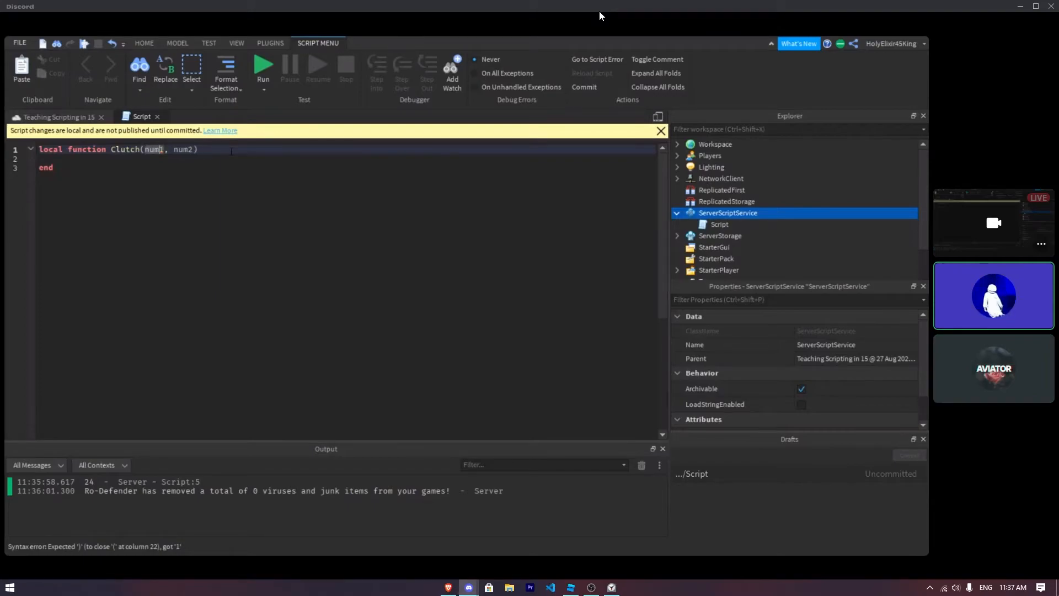
pyautogui.write('1')
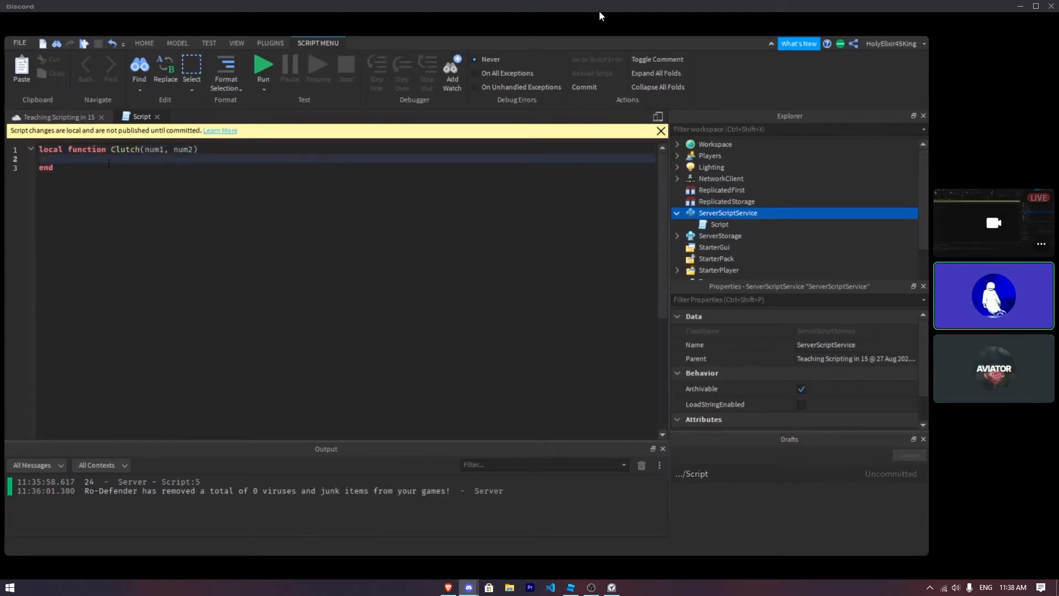
# Step: Write 'print(num1+num2)' as the body of the Clutch function
pyautogui.write('print')
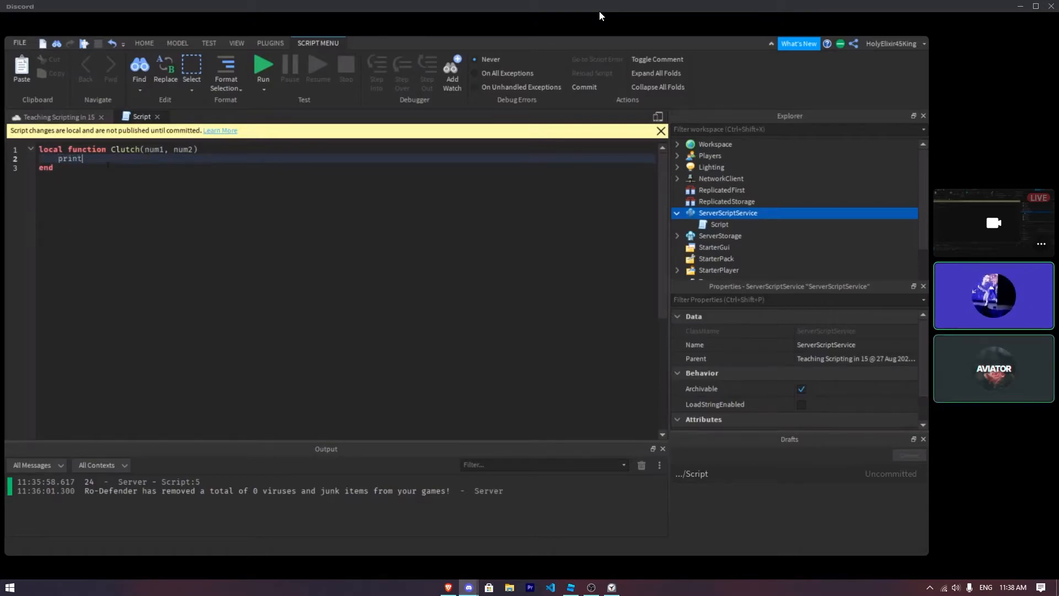
pyautogui.write('()')
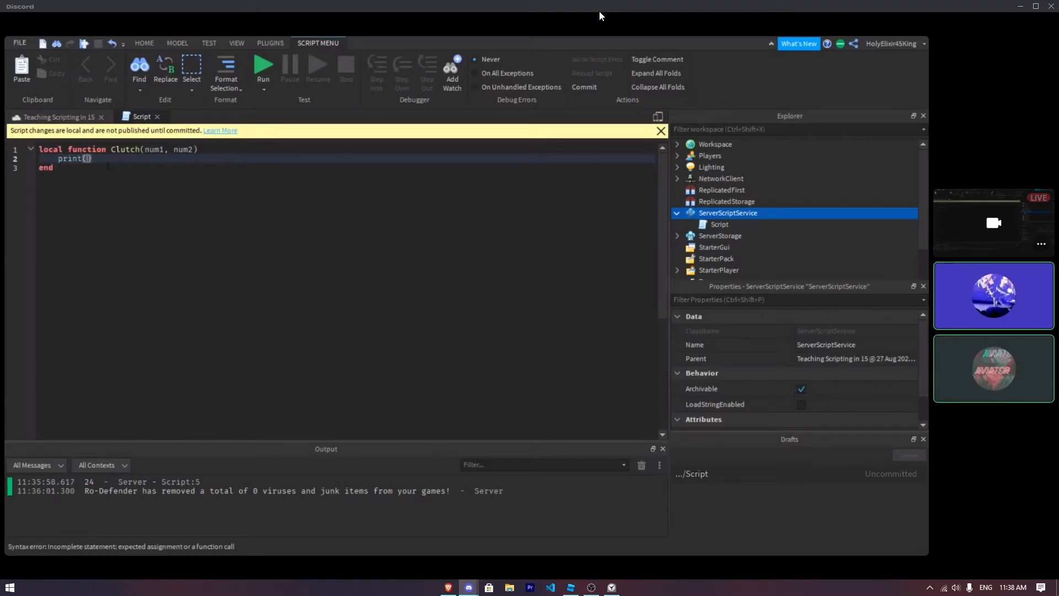
pyautogui.write('num1')
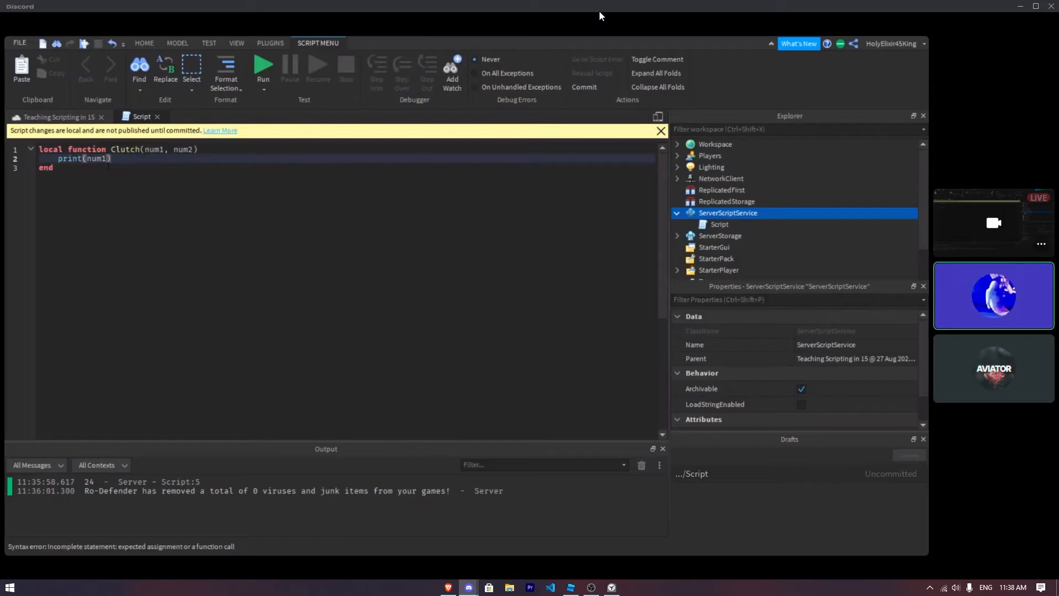
pyautogui.write('+ni')
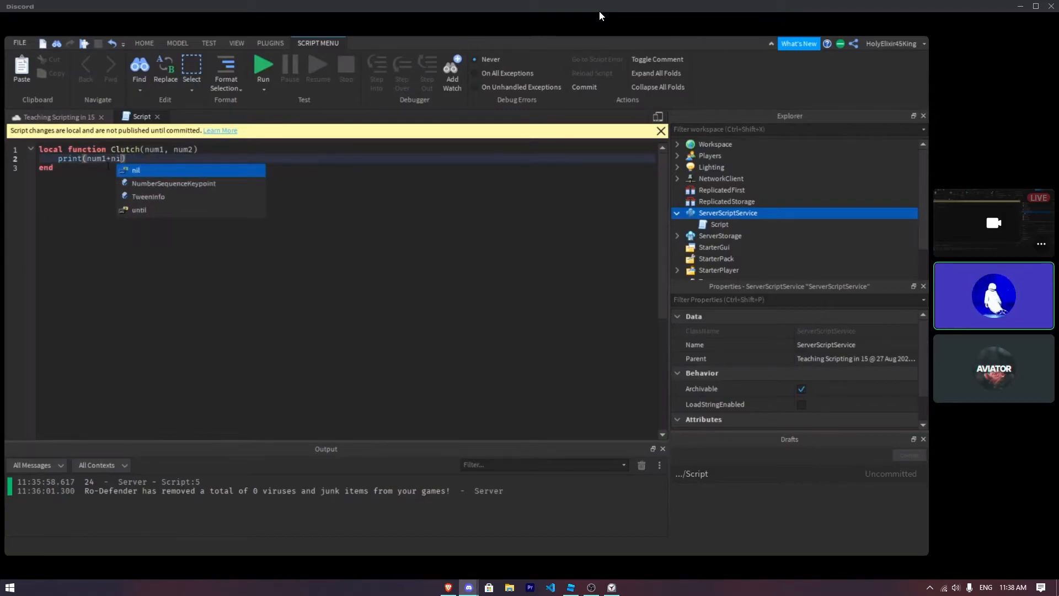
pyautogui.write('num2')
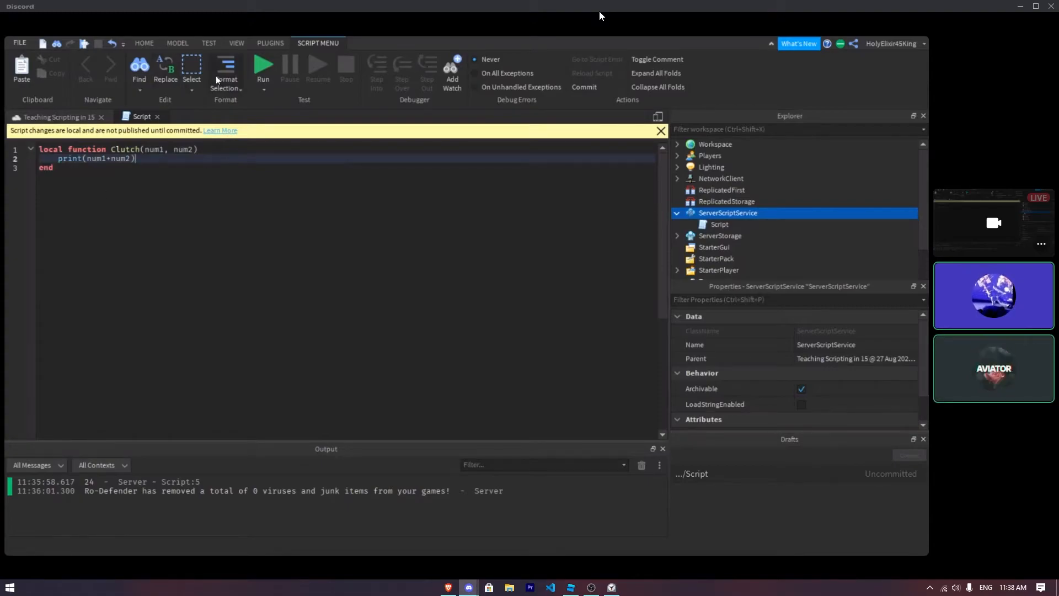
pyautogui.moveTo(263, 68)
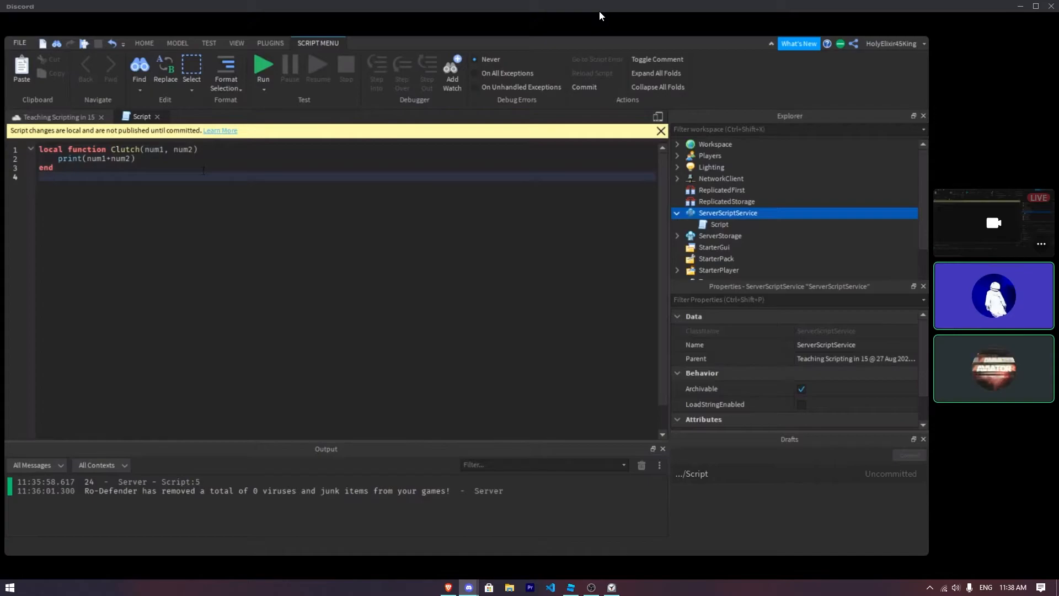
# Step: Add the call 'Clutch(16,11)' on line 4 below the function
pyautogui.write('Clutch')
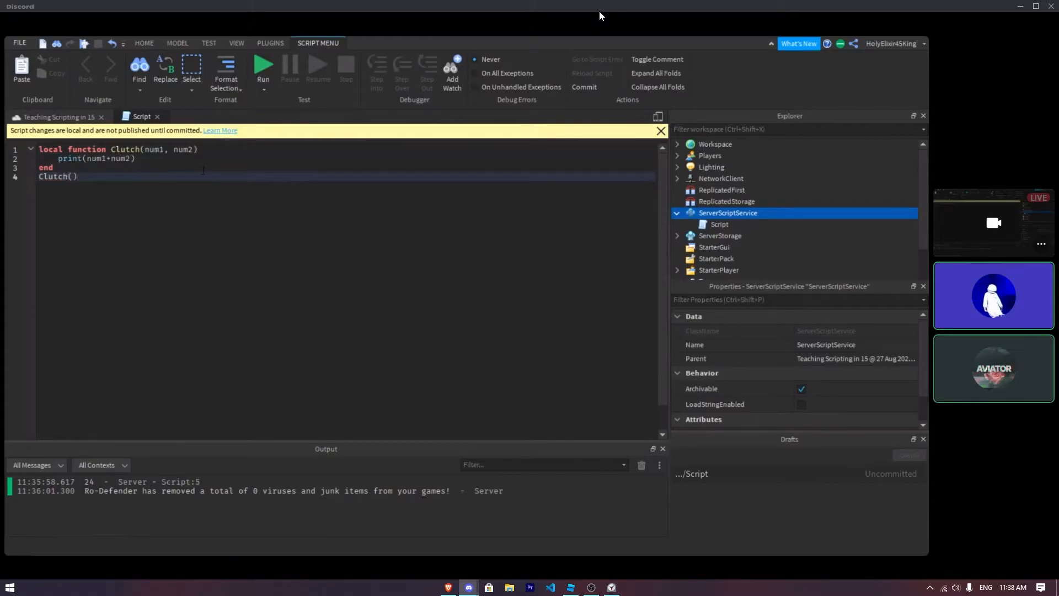
pyautogui.write('()')
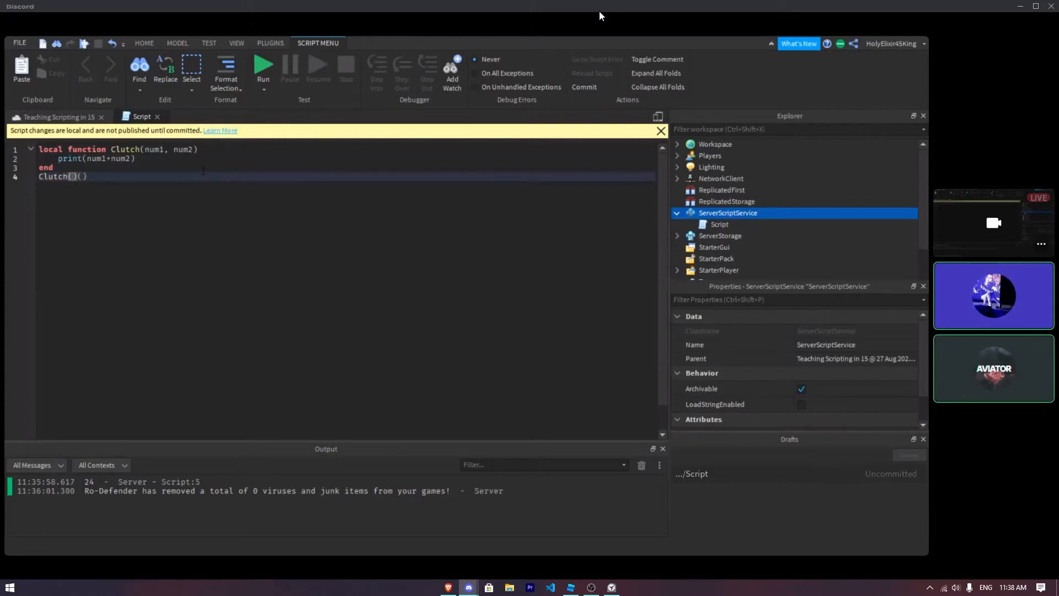
pyautogui.write('num1')
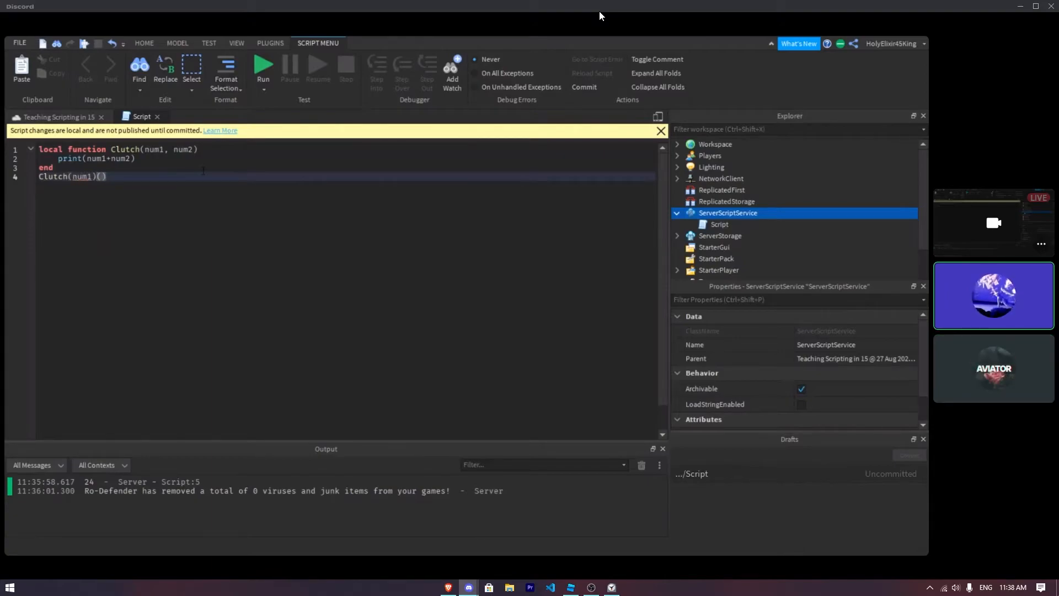
pyautogui.write('num2')
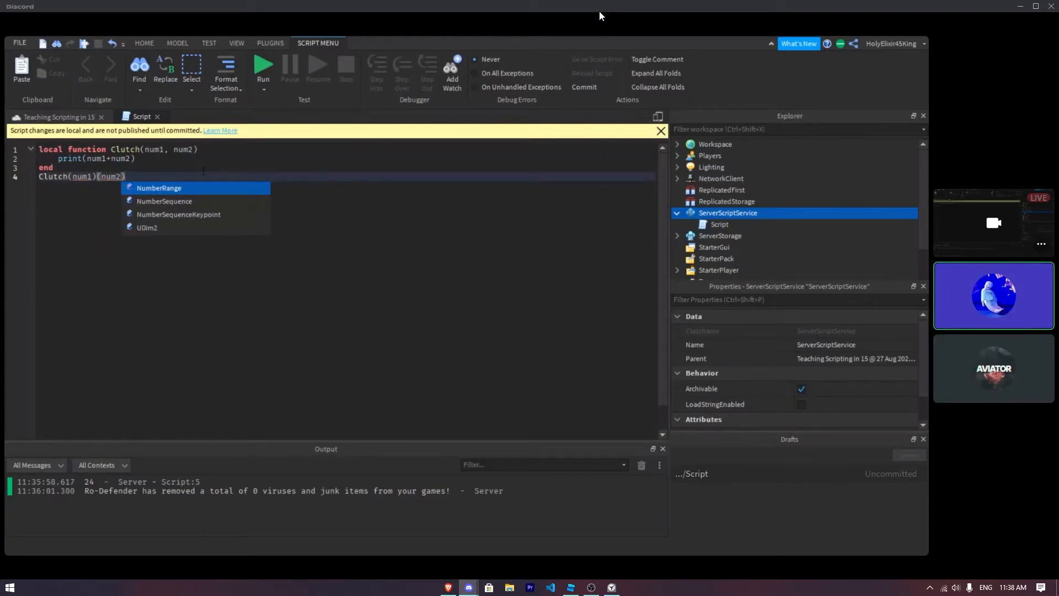
pyautogui.write('2')
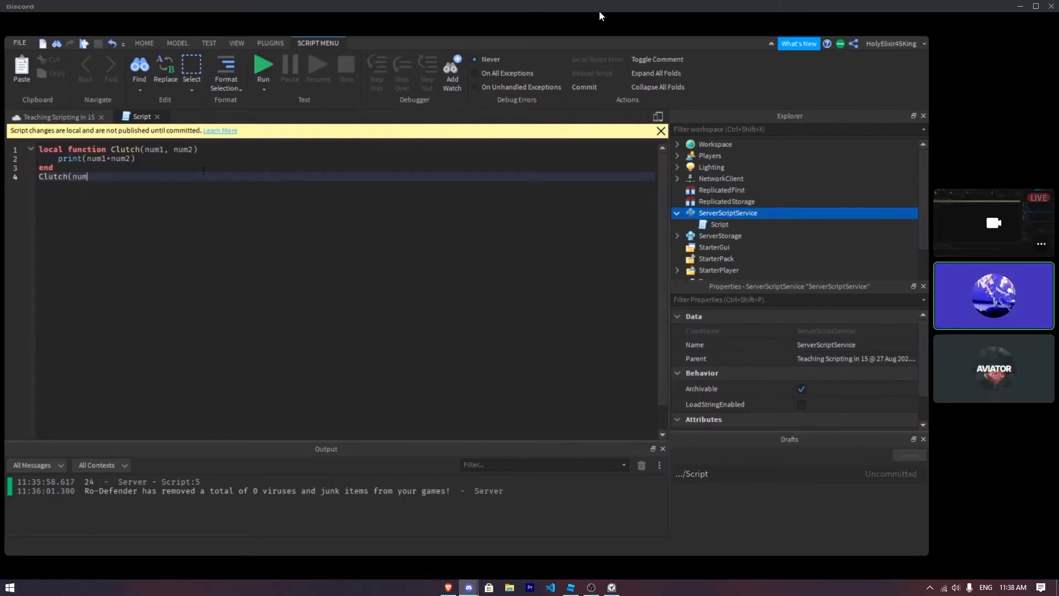
pyautogui.write('1')
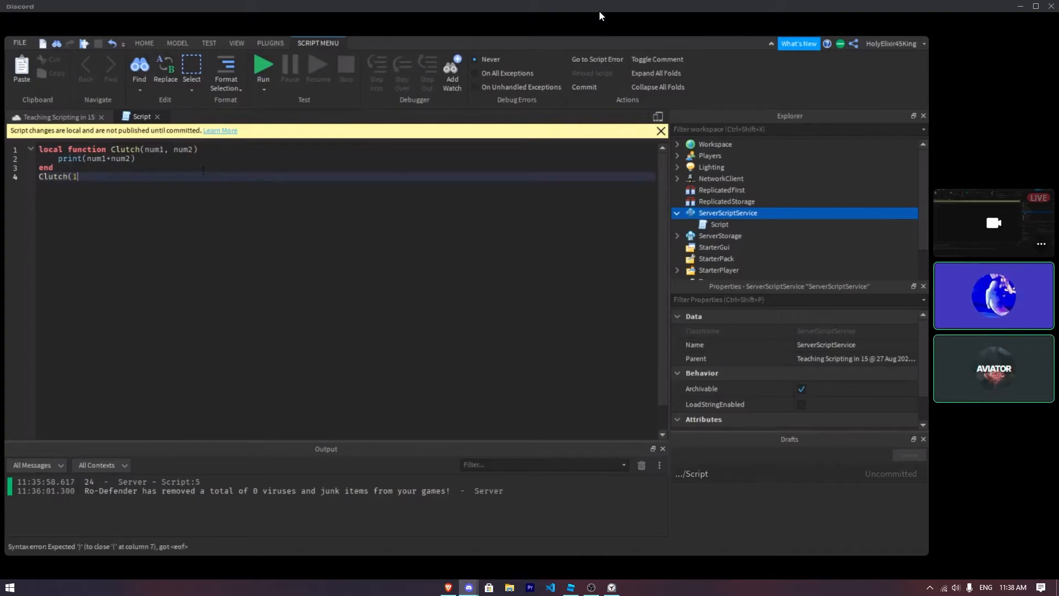
pyautogui.write('6)')
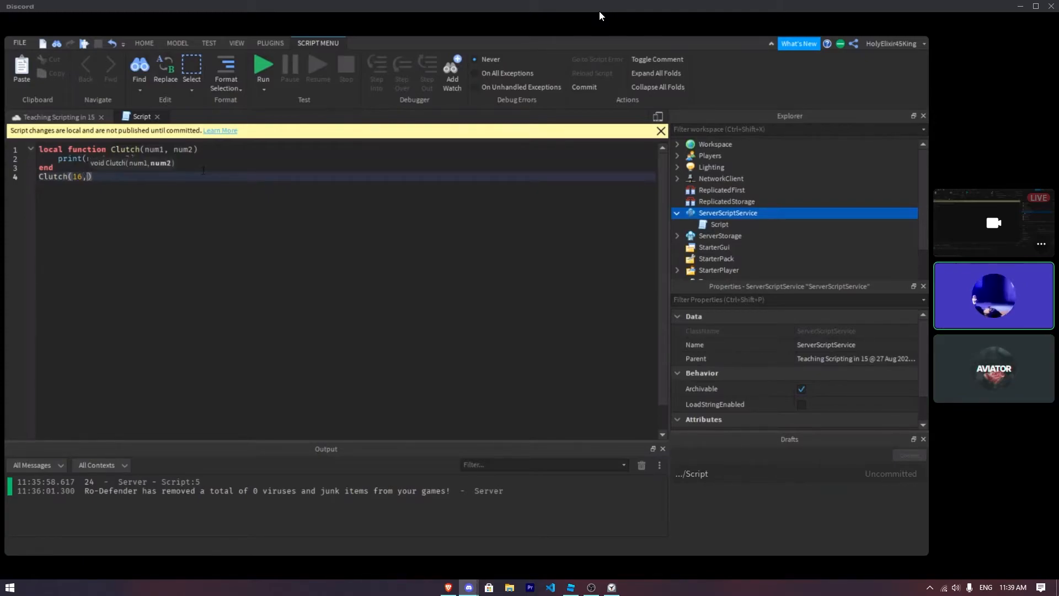
pyautogui.click(263, 66)
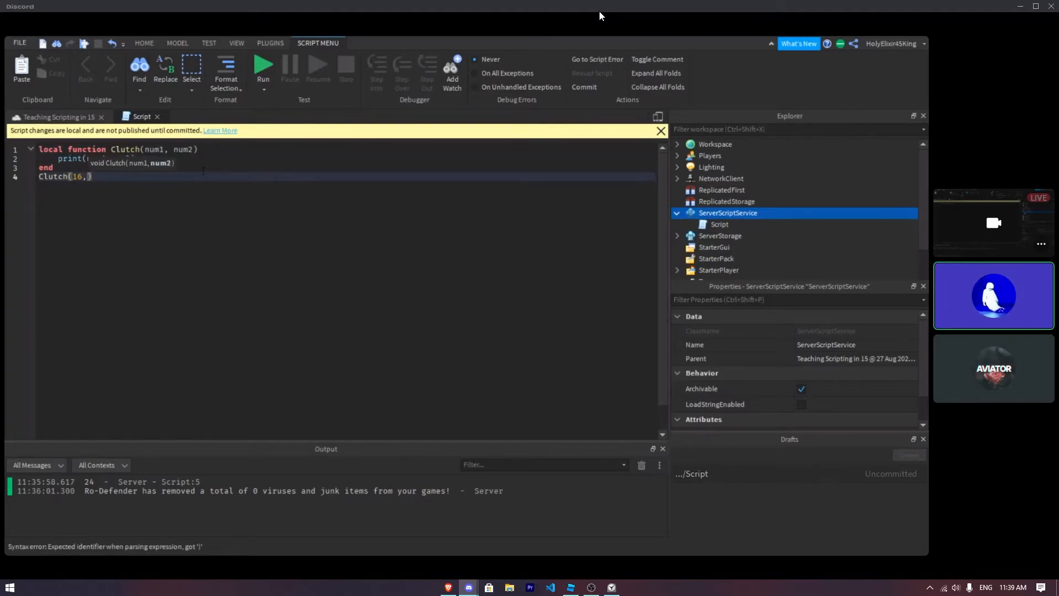
pyautogui.write('11')
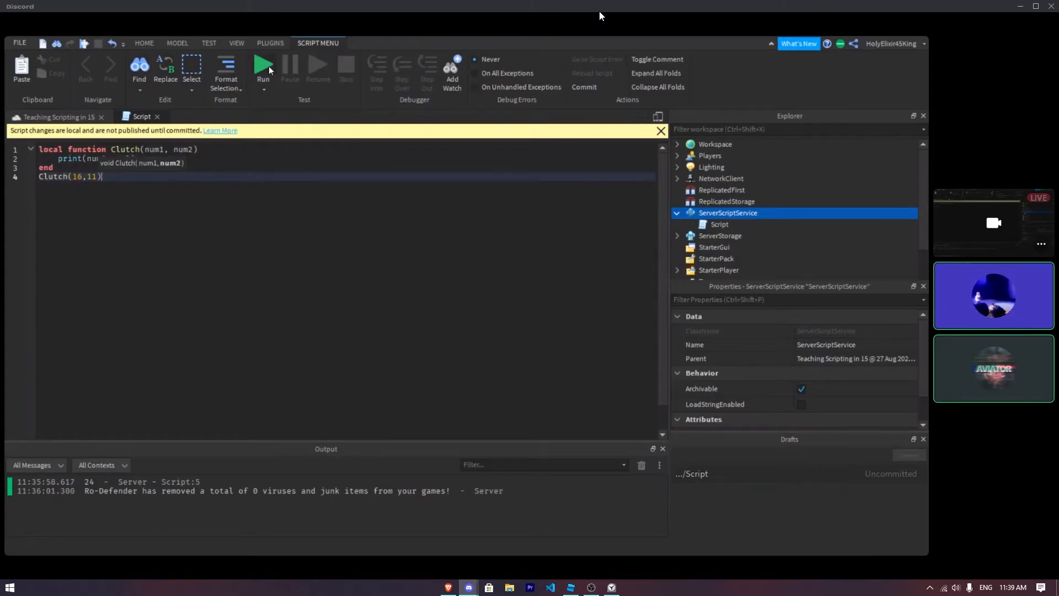
# Step: Run the script and confirm the Output window shows 27
pyautogui.click(262, 65)
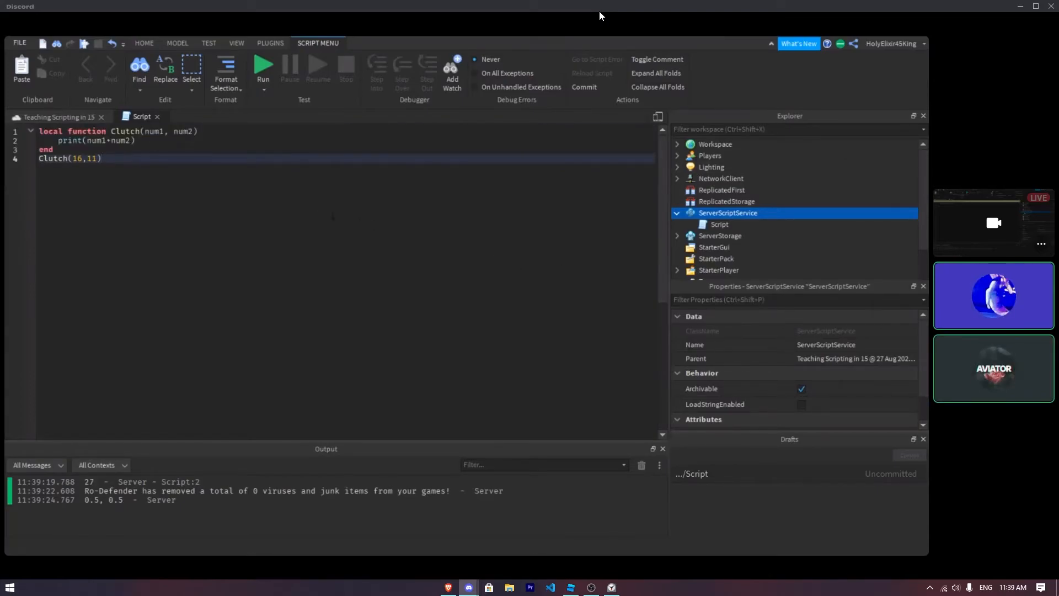
# Step: Replace the code with a single line: 'local Clutch' before the numbers 16, 11, 06
pyautogui.tripleClick(67, 158)
pyautogui.write('16')
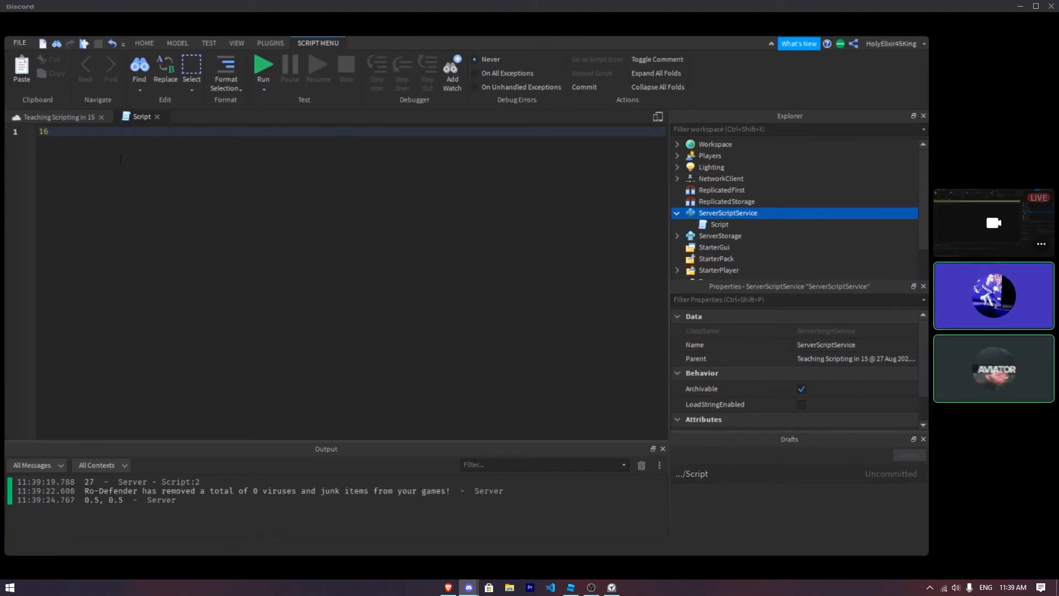
pyautogui.write(', 11')
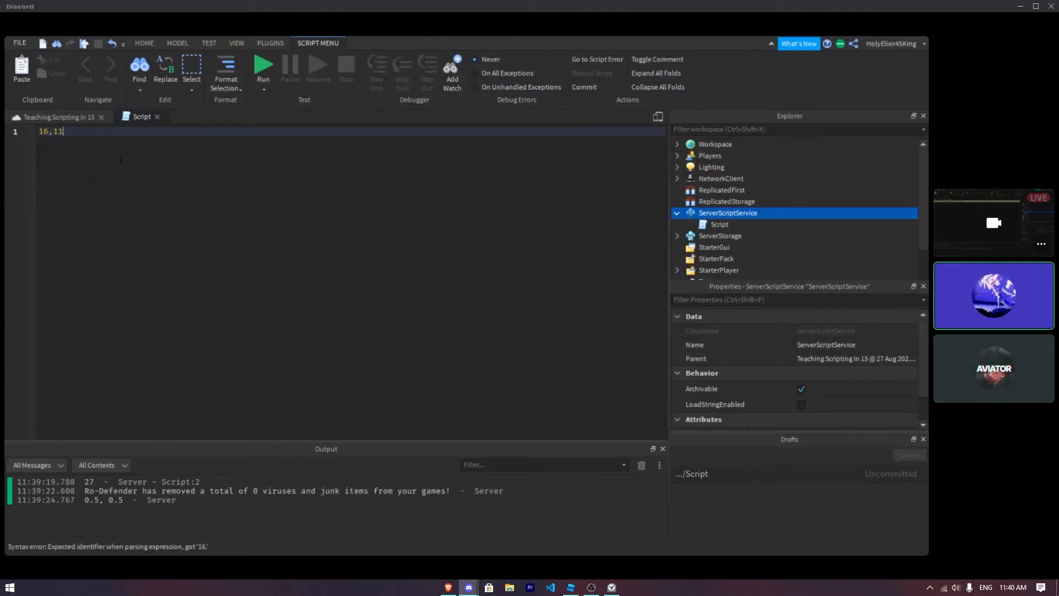
pyautogui.write('06')
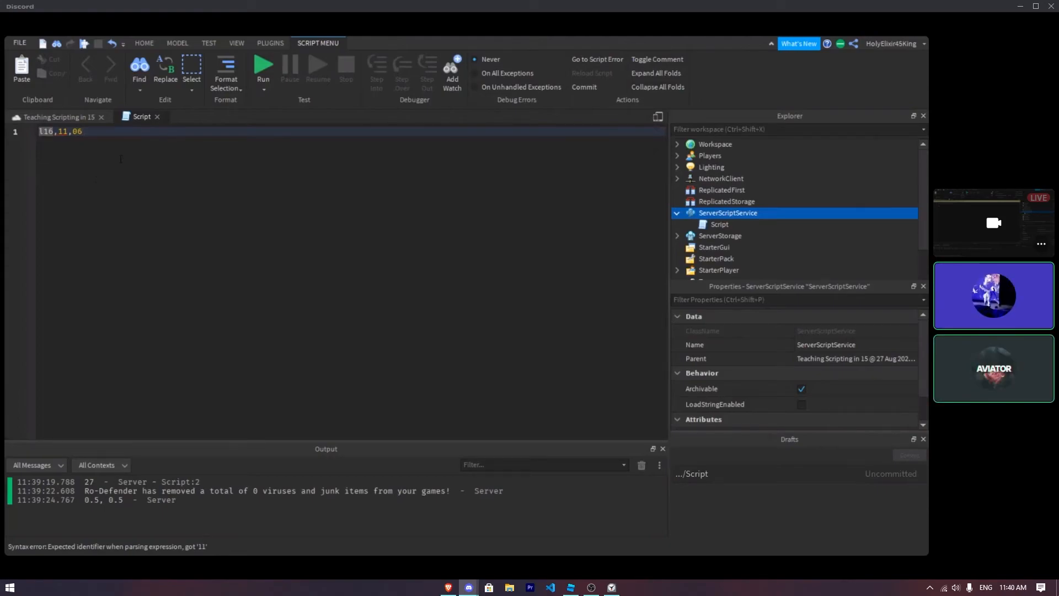
pyautogui.write('local Clutch')
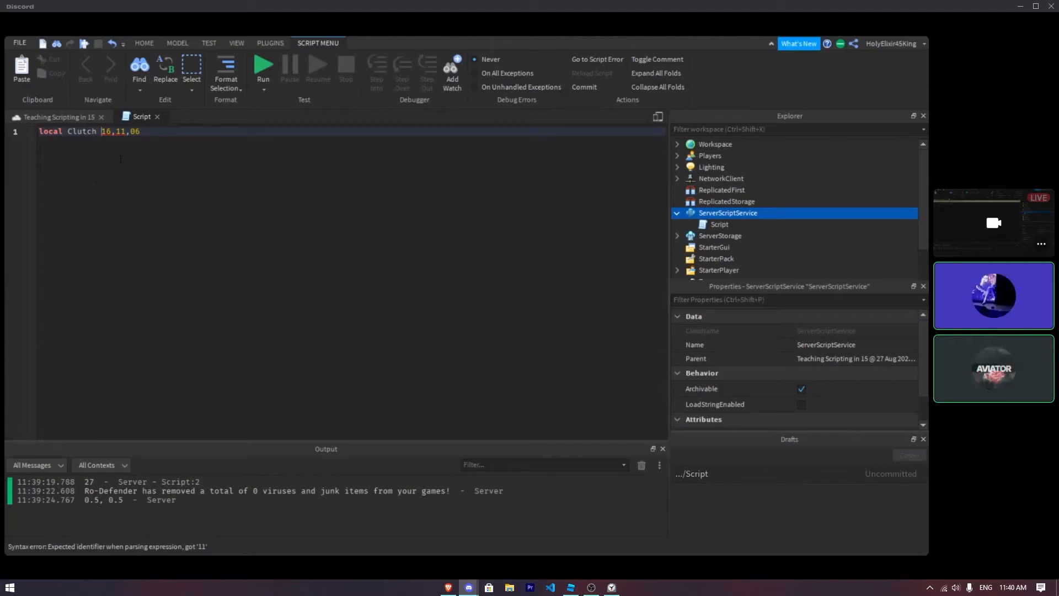
# Step: Rewrite line 1 as 'local Clutch, Cool, Fun = 12,16,25'
pyautogui.write('=')
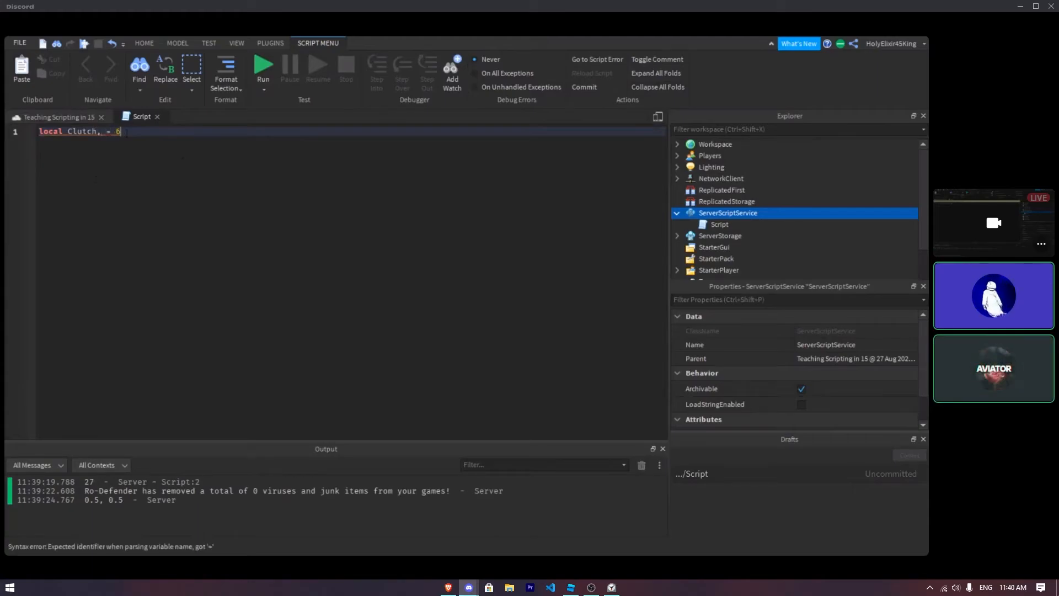
pyautogui.press('Backspace')
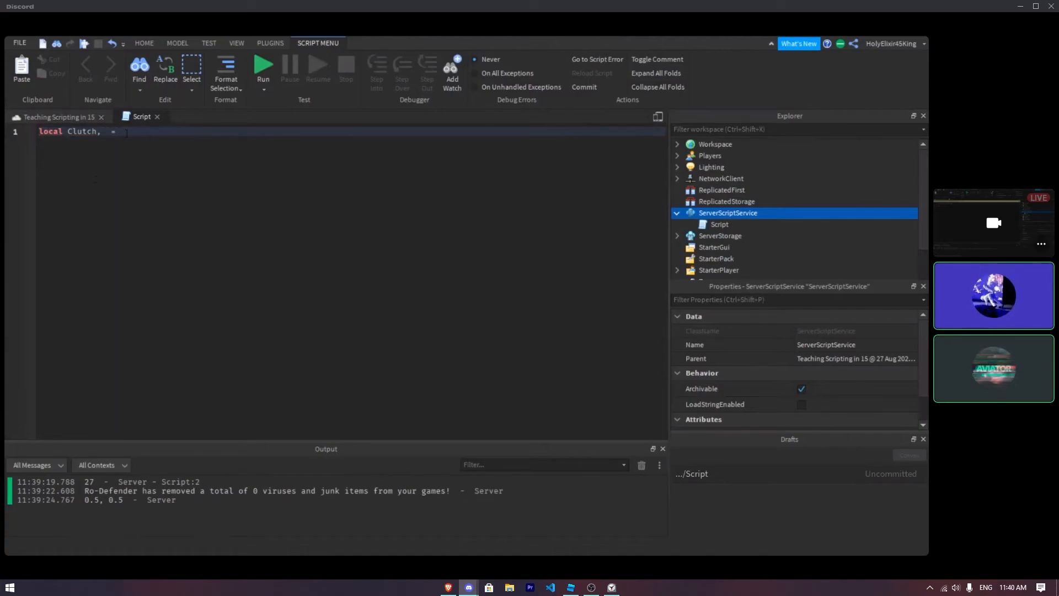
pyautogui.write('Cool,')
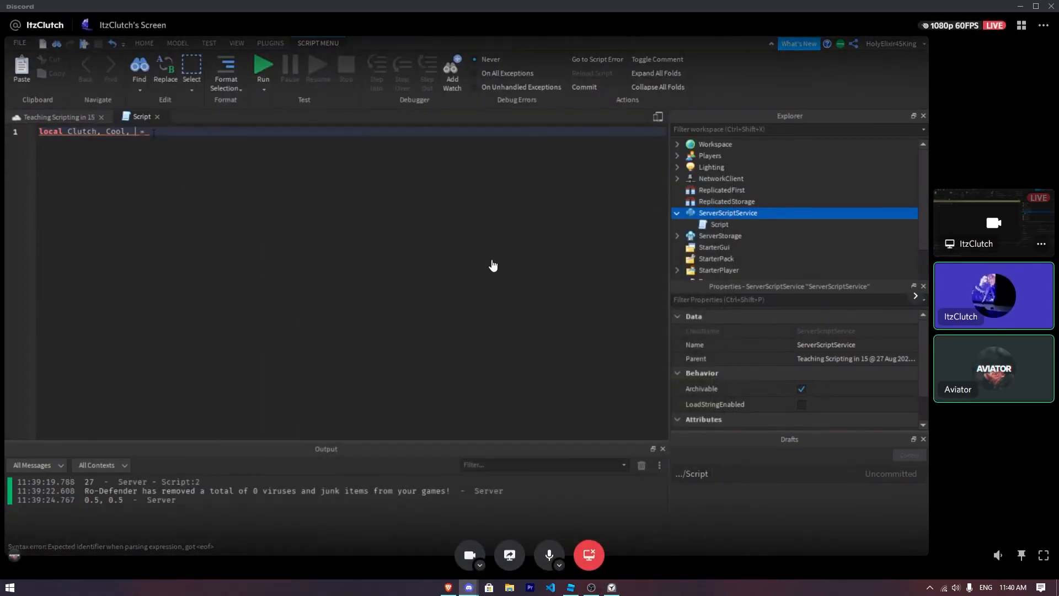
pyautogui.write('F')
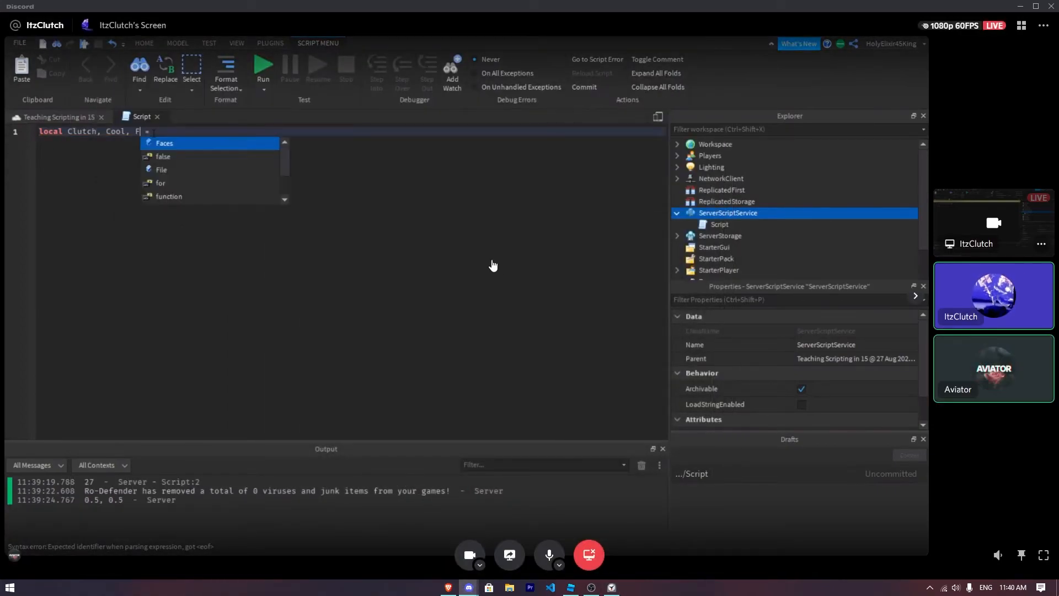
pyautogui.write('un')
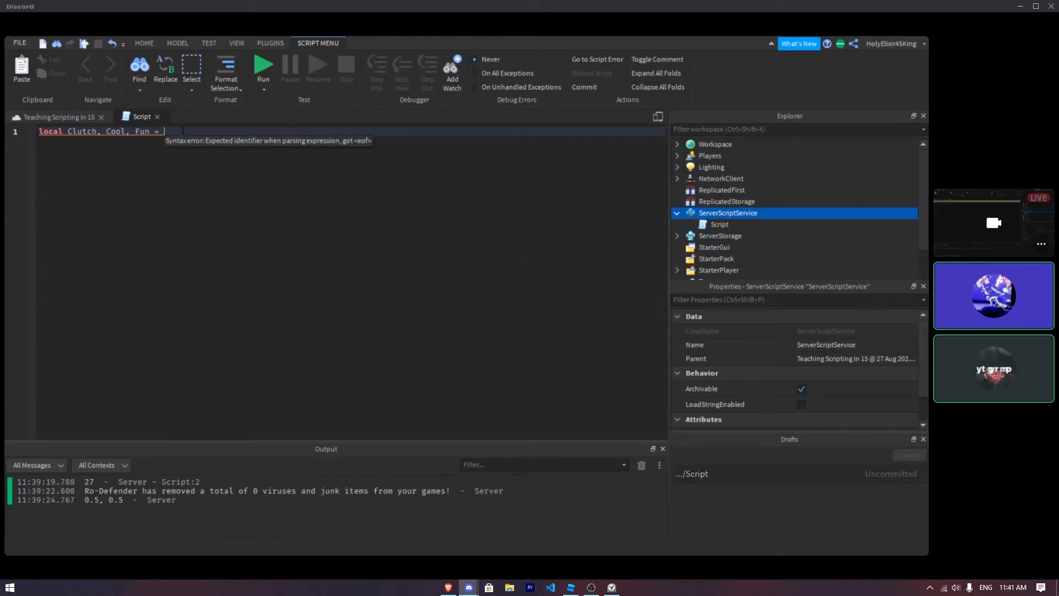
pyautogui.write('12,')
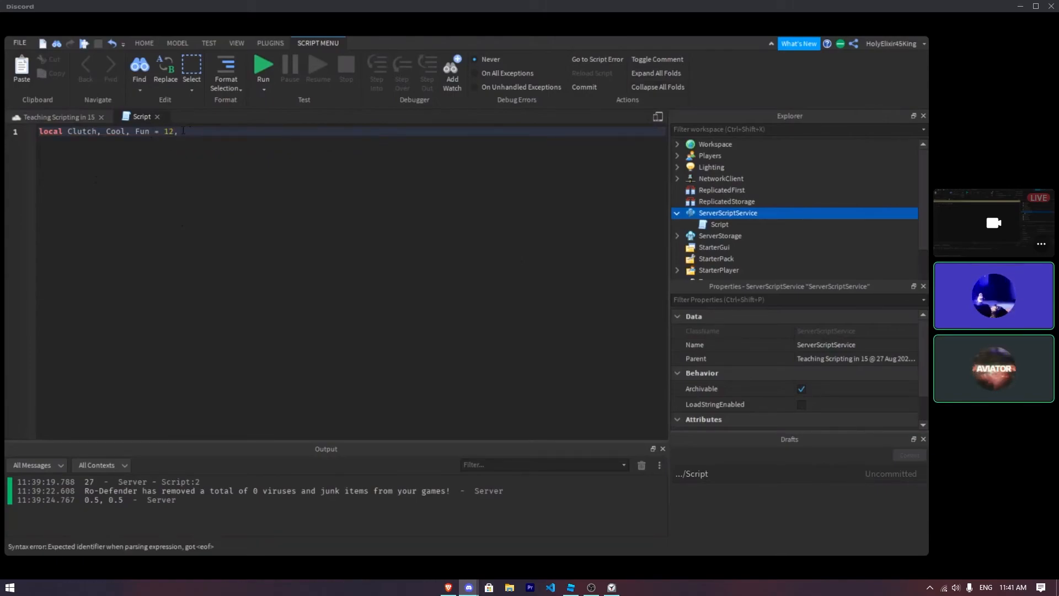
pyautogui.write('16,')
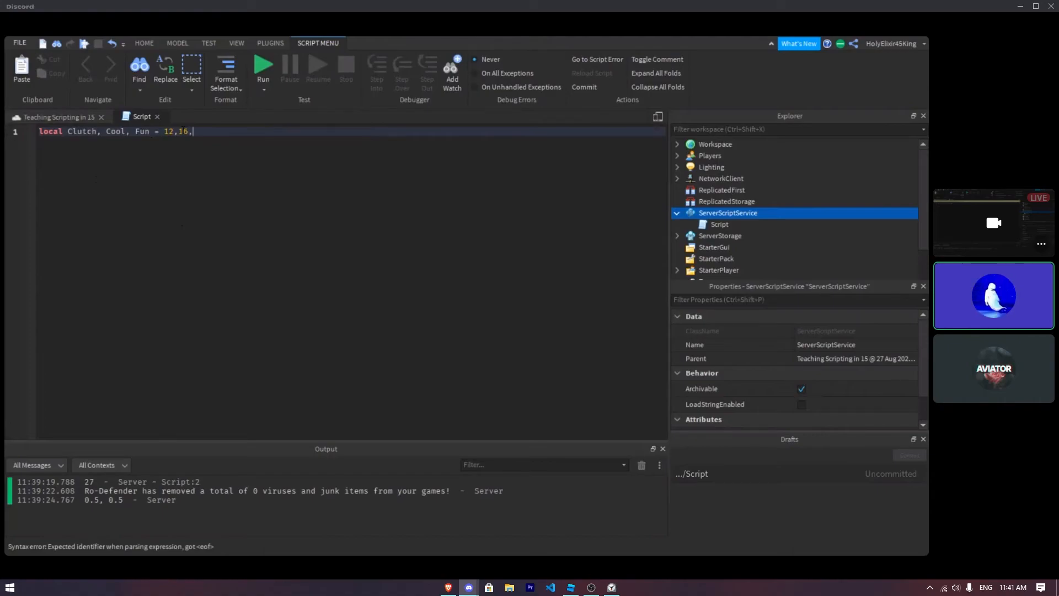
pyautogui.write('25')
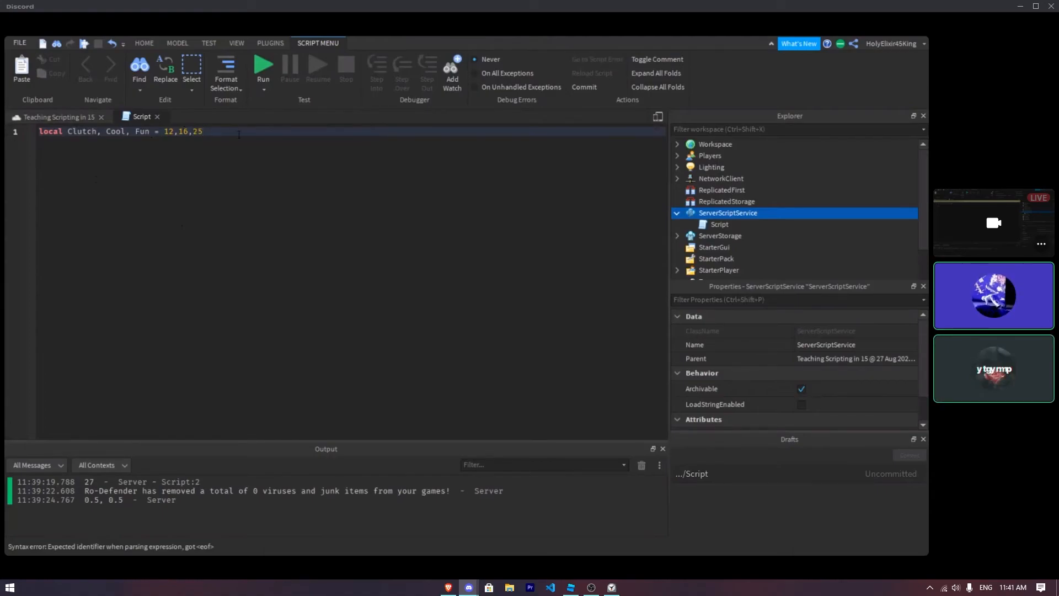
pyautogui.write('\\')
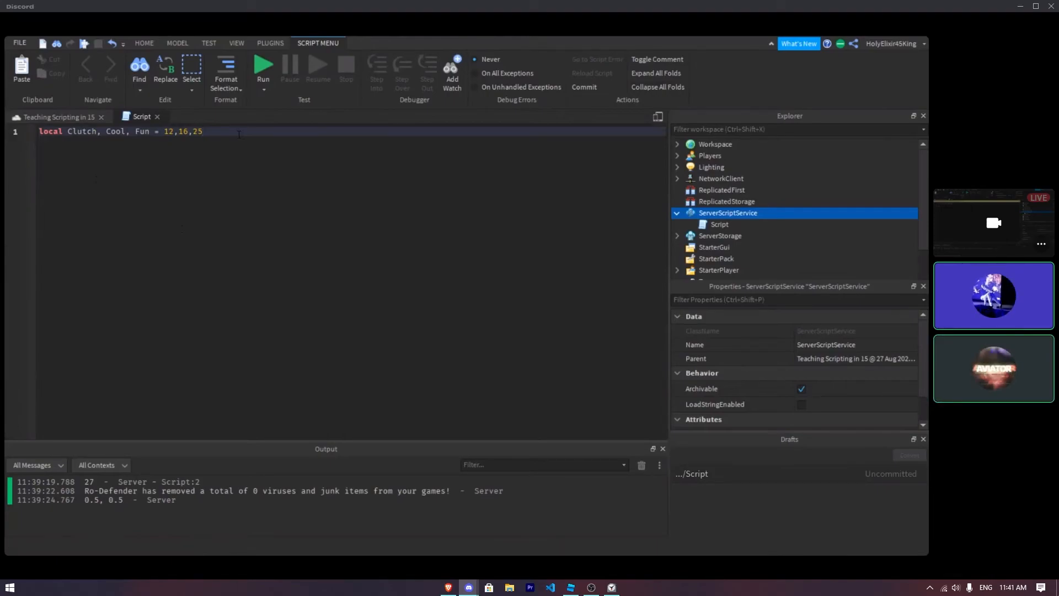
# Step: Add 'if Clutch == 12 then' containing print(12), with Print lowercased
pyautogui.press('Enter')
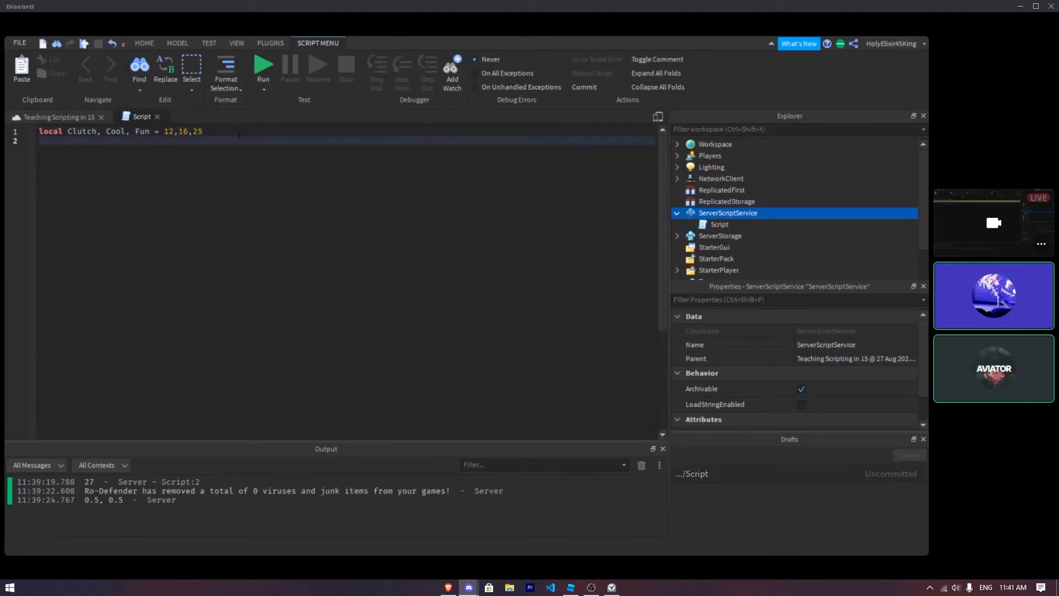
pyautogui.write('if Clutch')
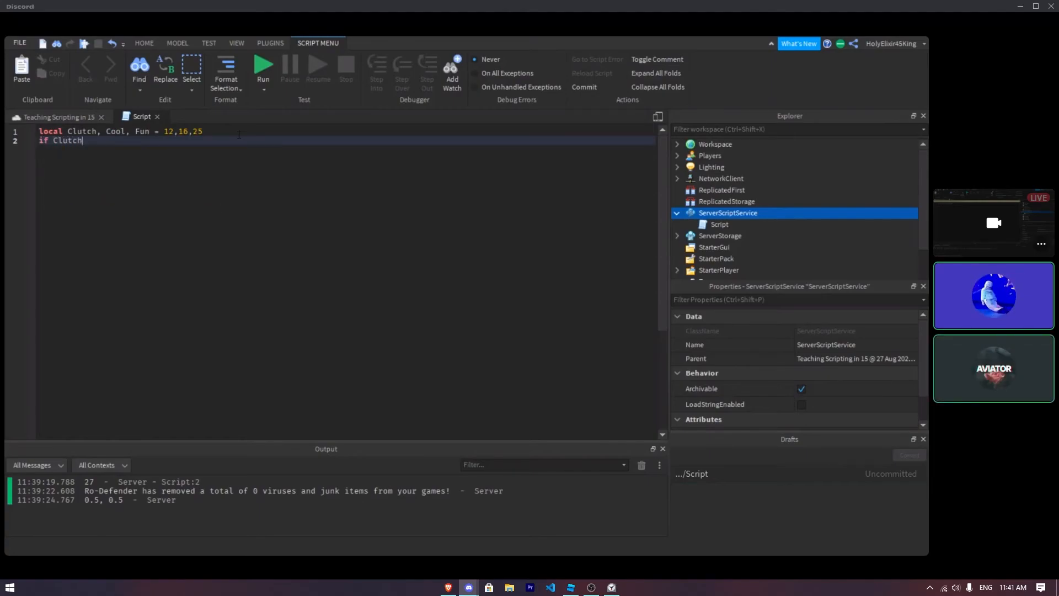
pyautogui.write('==')
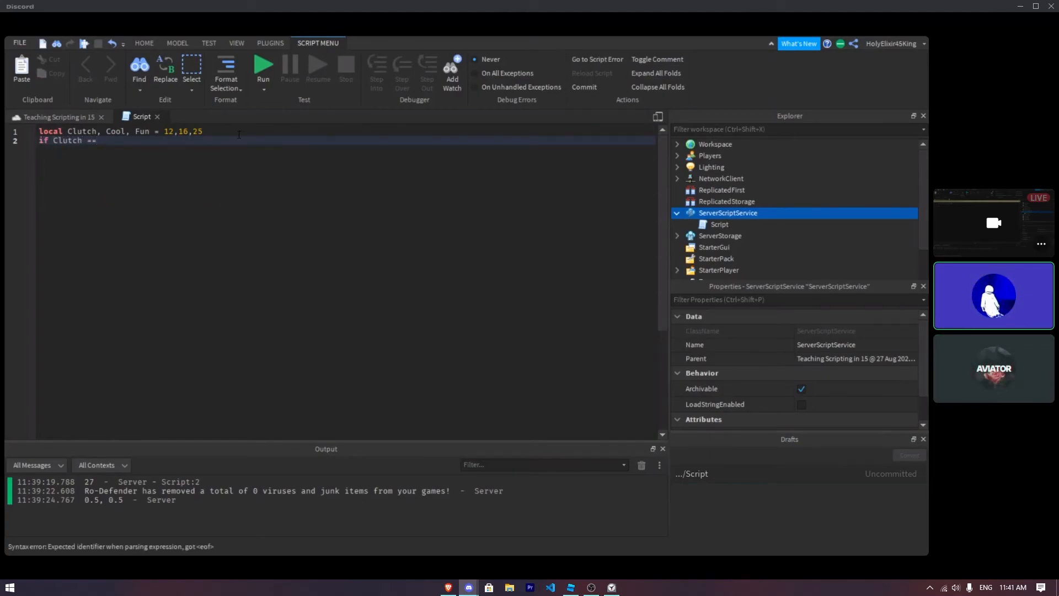
pyautogui.write('12 then')
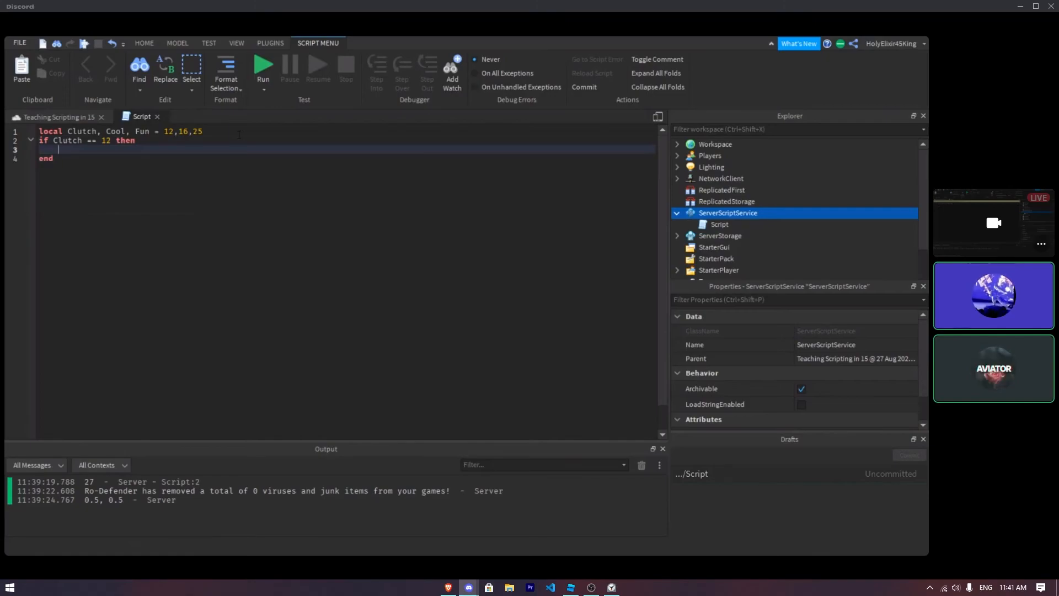
pyautogui.write('Print(')
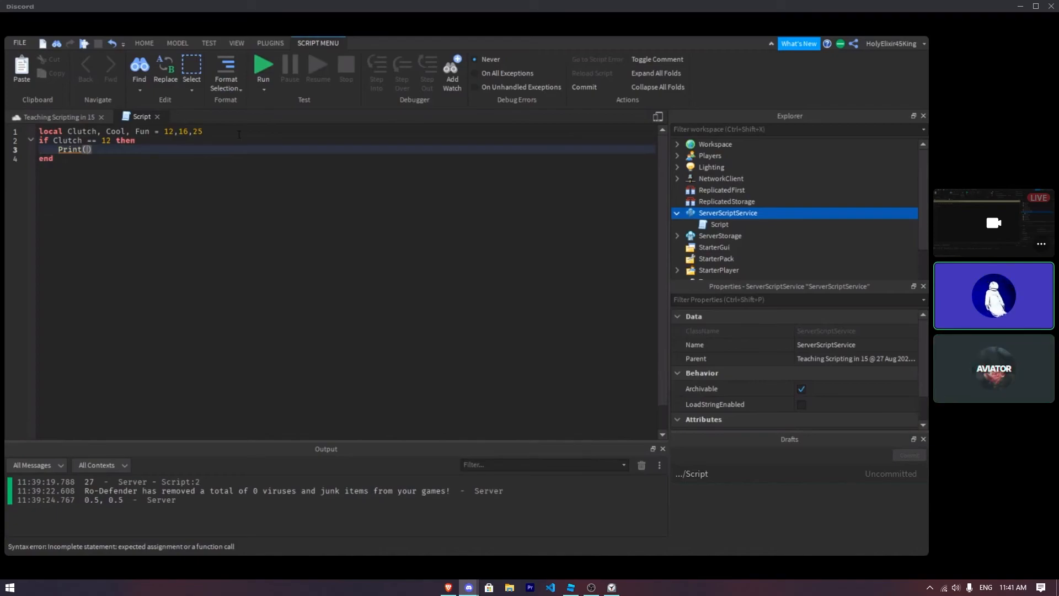
pyautogui.click(611, 587)
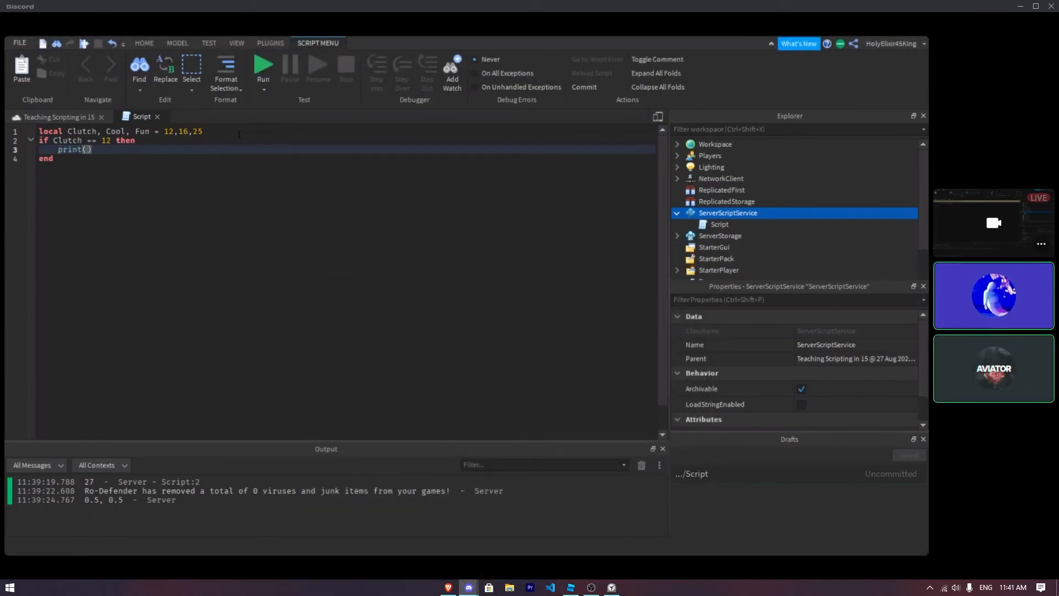
pyautogui.write('12')
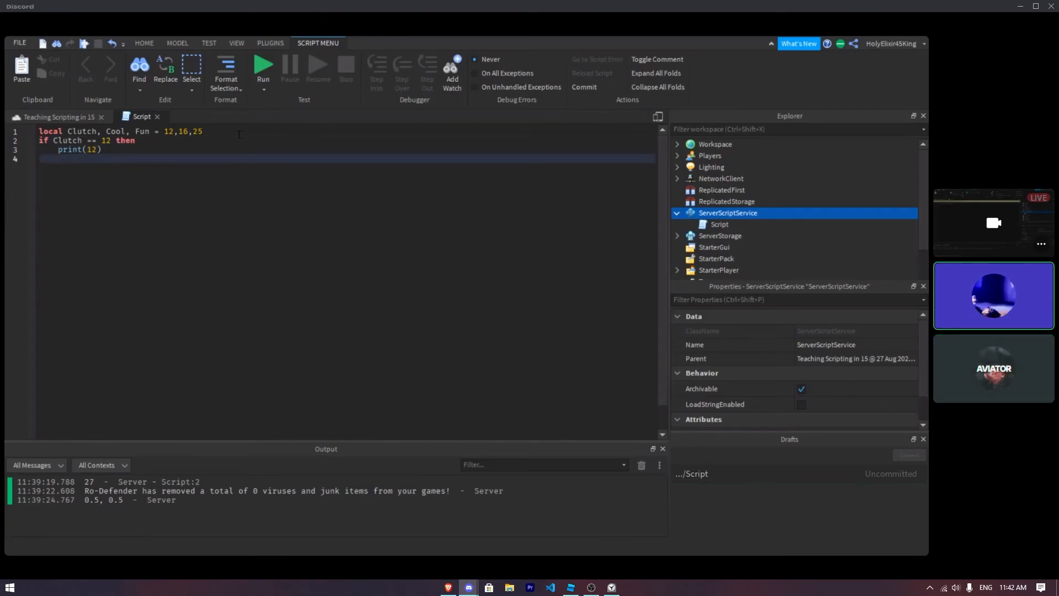
# Step: Add an else branch containing print(36), closed with end
pyautogui.write('else')
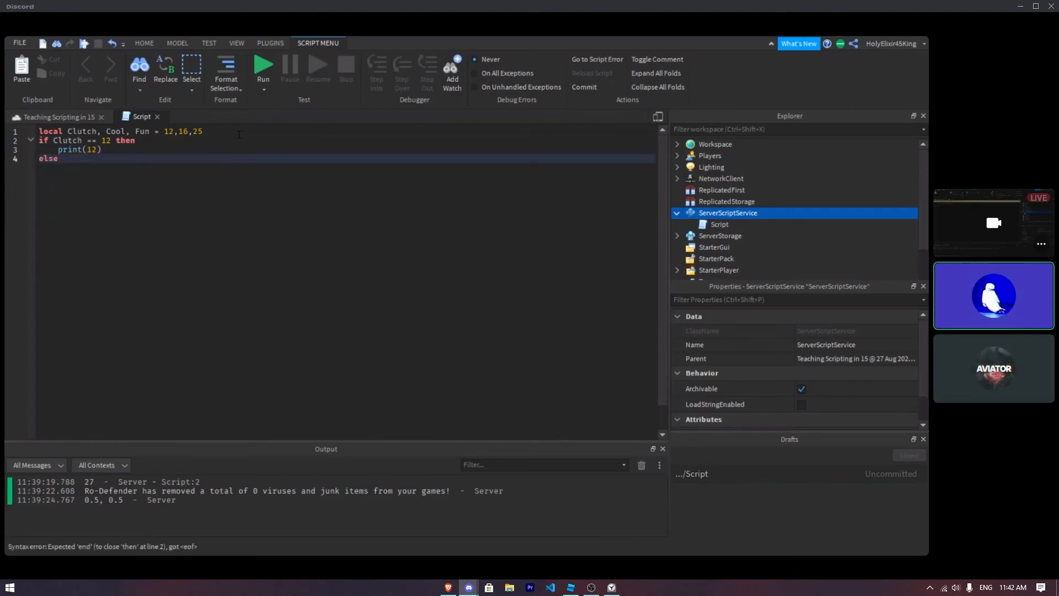
pyautogui.write('end')
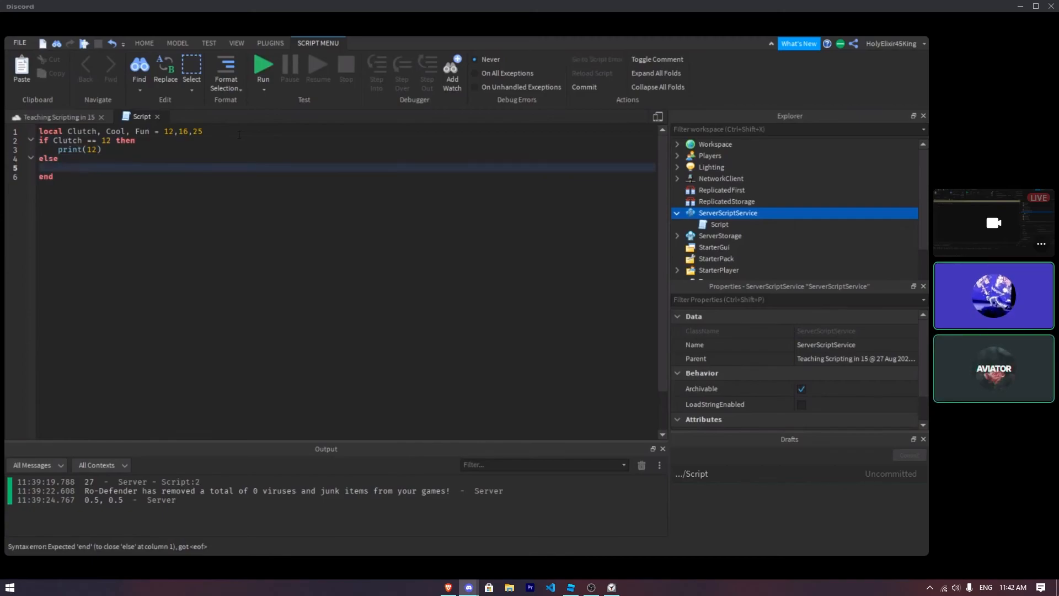
pyautogui.write('print')
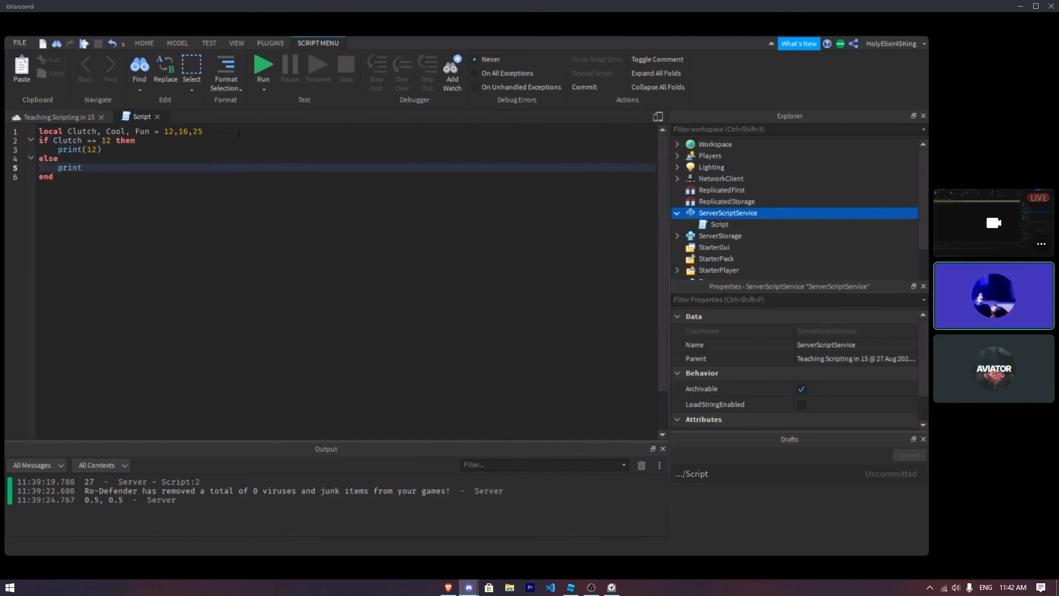
pyautogui.write('()')
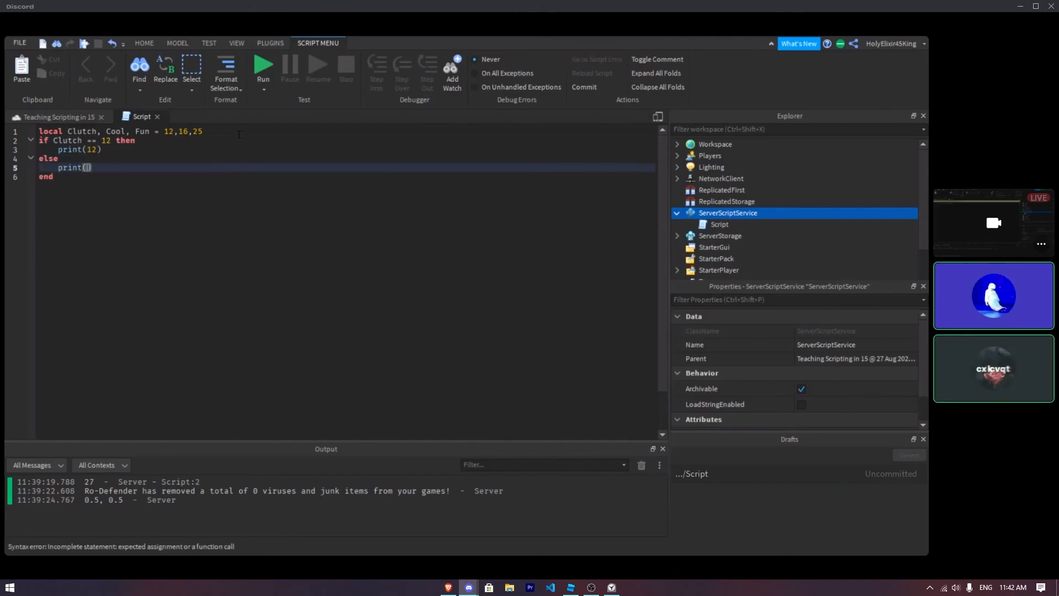
pyautogui.write('36')
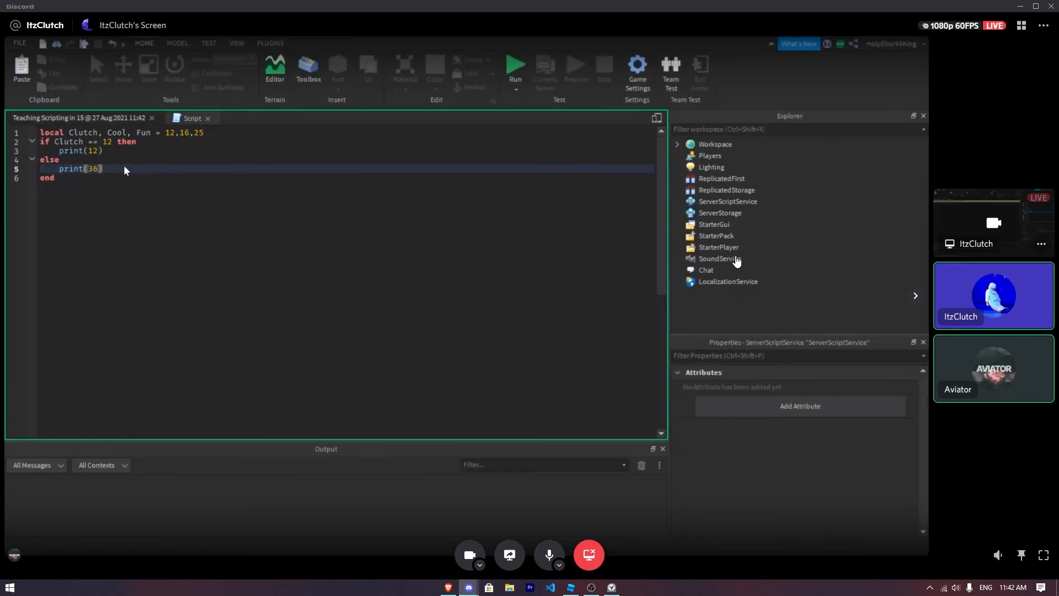
# Step: Run the script to see 12, change the condition to Clutch == 11, and run again
pyautogui.click(514, 66)
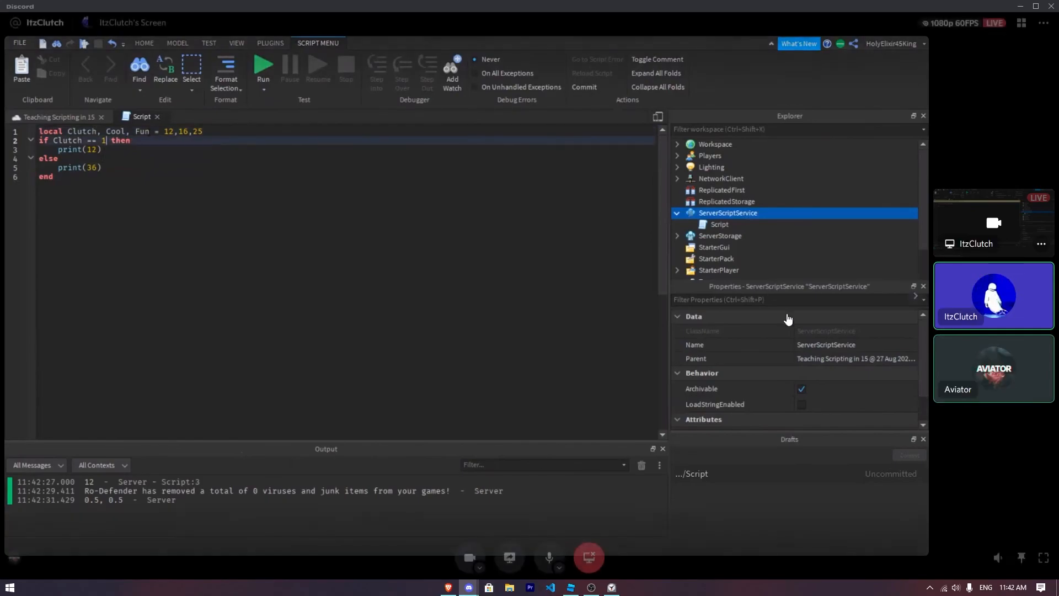
pyautogui.write('1')
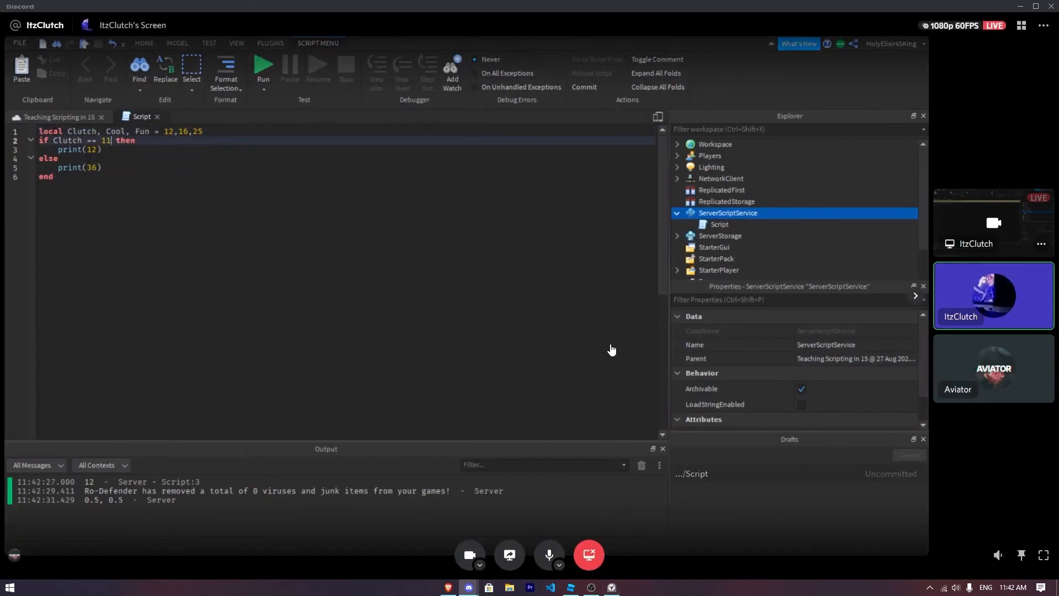
pyautogui.click(263, 65)
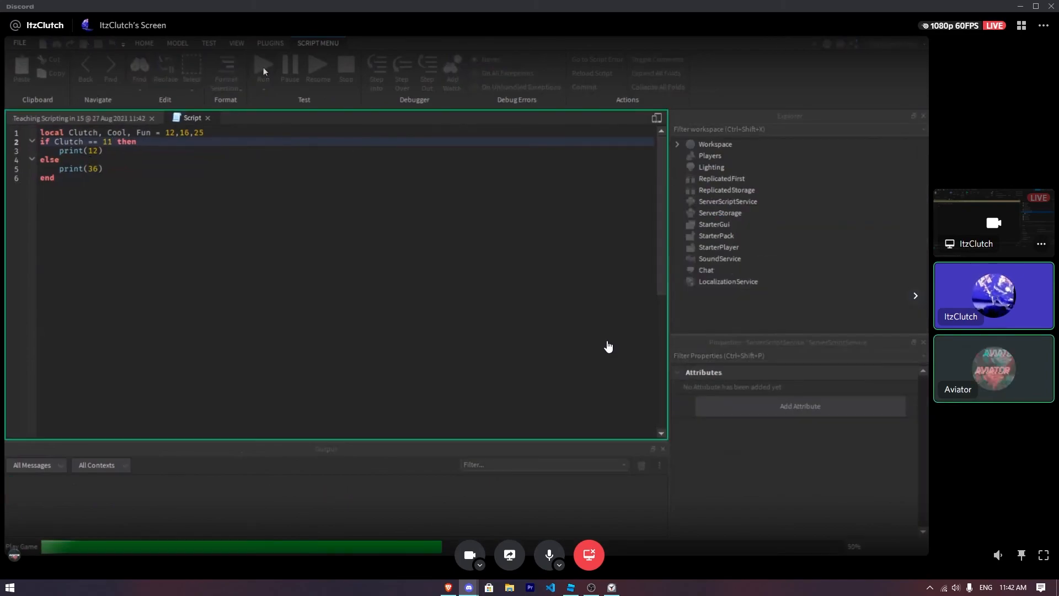